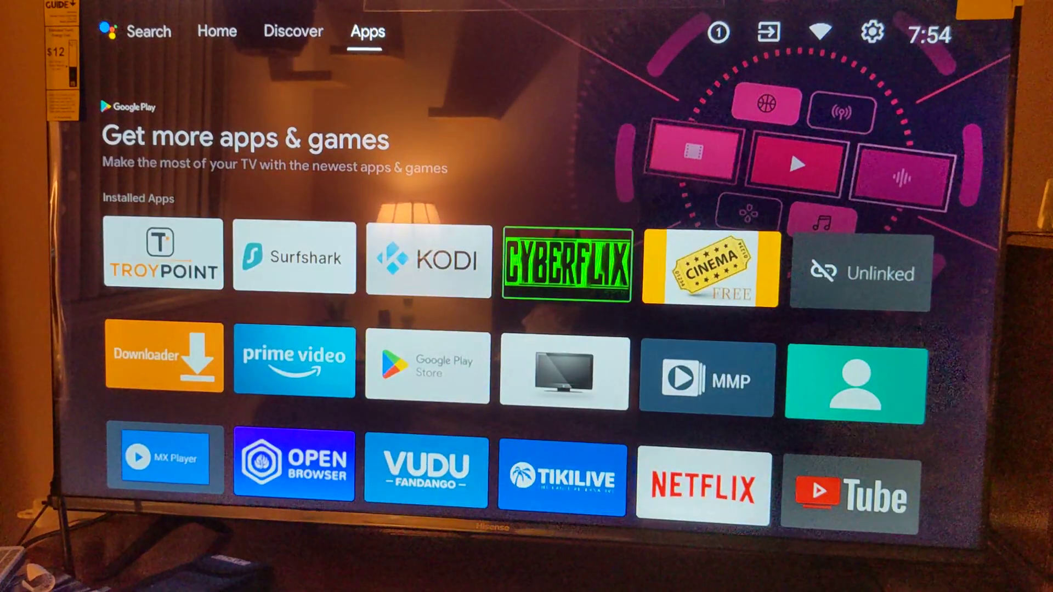
{"action": "mouse_move", "coordinate": [871, 32]}
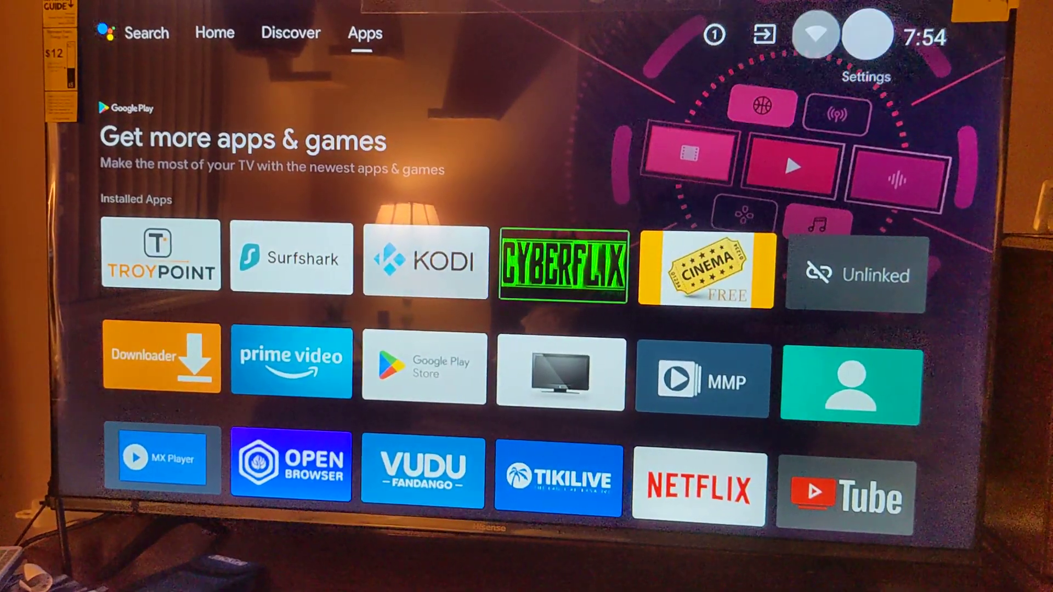
{"action": "mouse_move", "coordinate": [862, 33]}
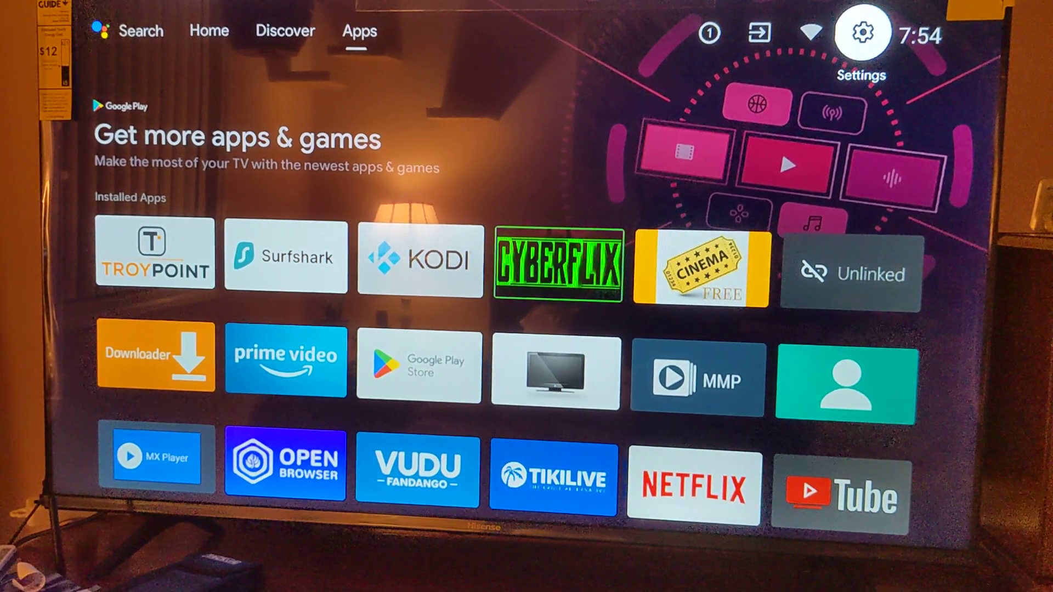
- Open Settings from the top-right gear and go to the Apps page under General Settings
{"action": "left_click", "coordinate": [861, 33]}
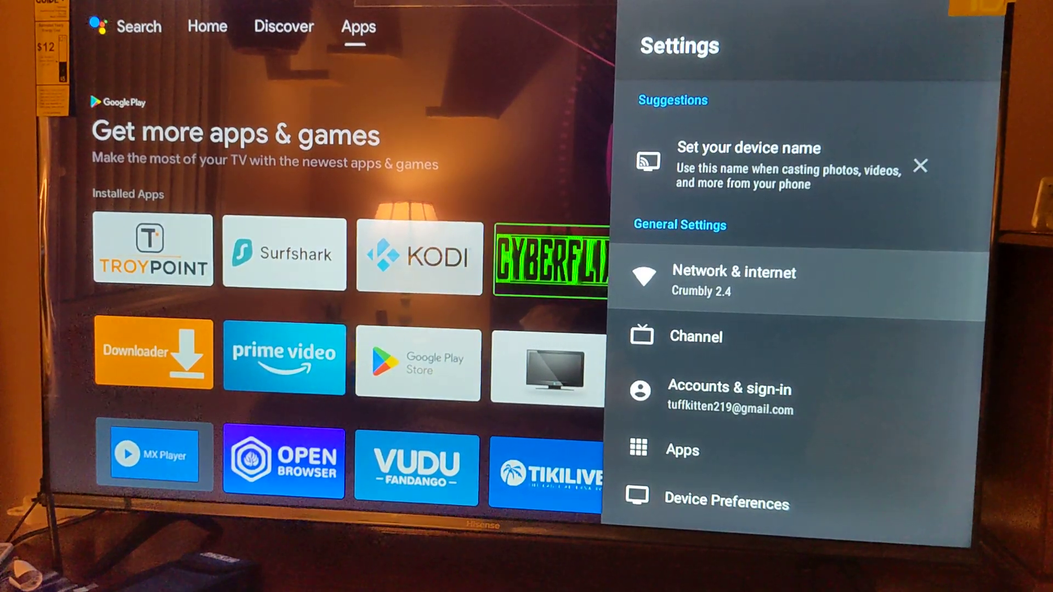
{"action": "scroll", "scroll_direction": "down", "scroll_amount": 3}
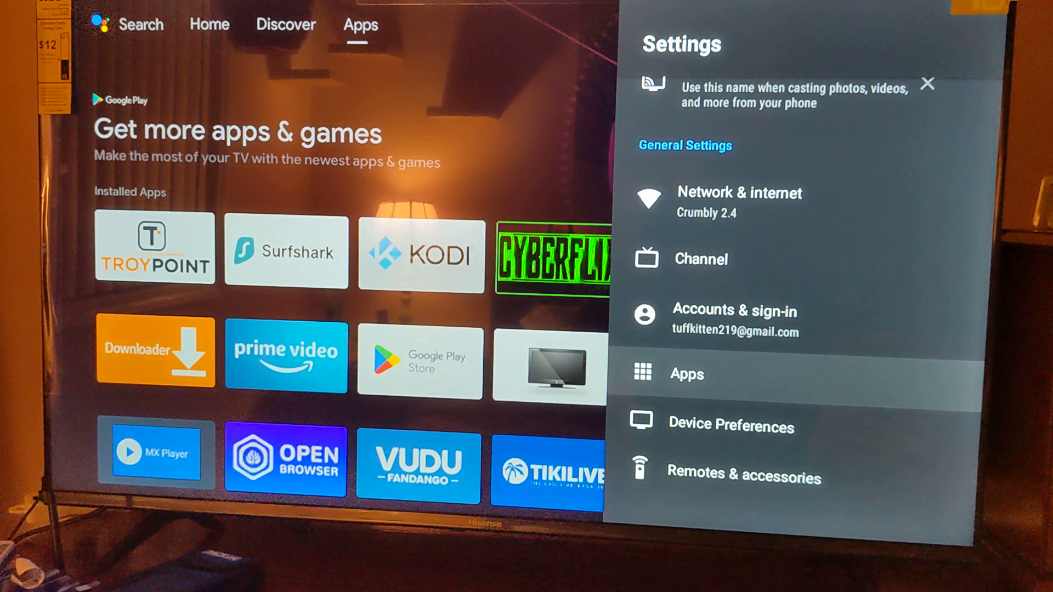
{"action": "left_click", "coordinate": [686, 374]}
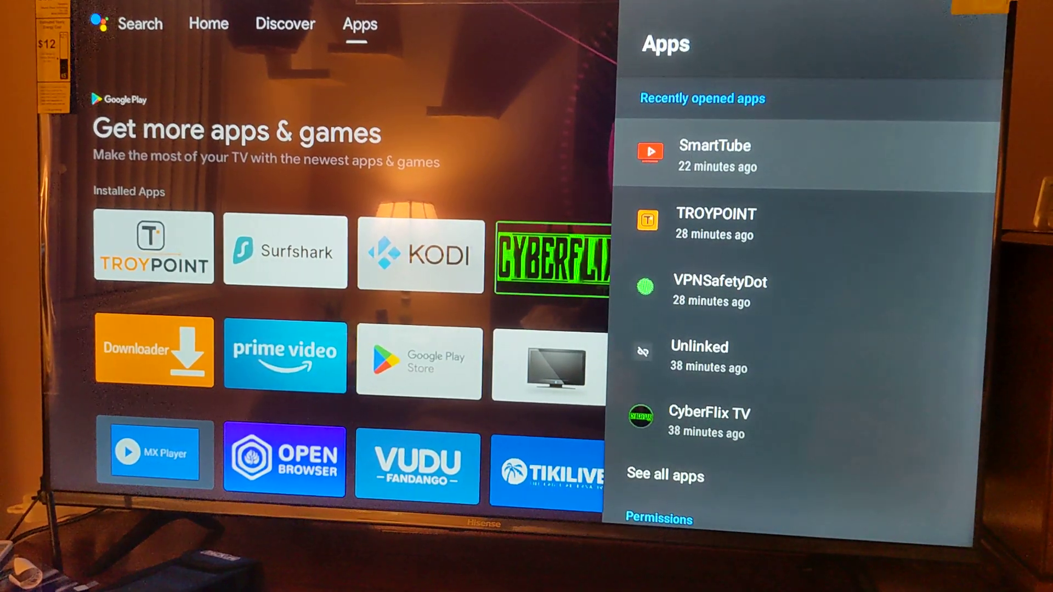
{"action": "scroll", "scroll_direction": "down", "scroll_amount": 3}
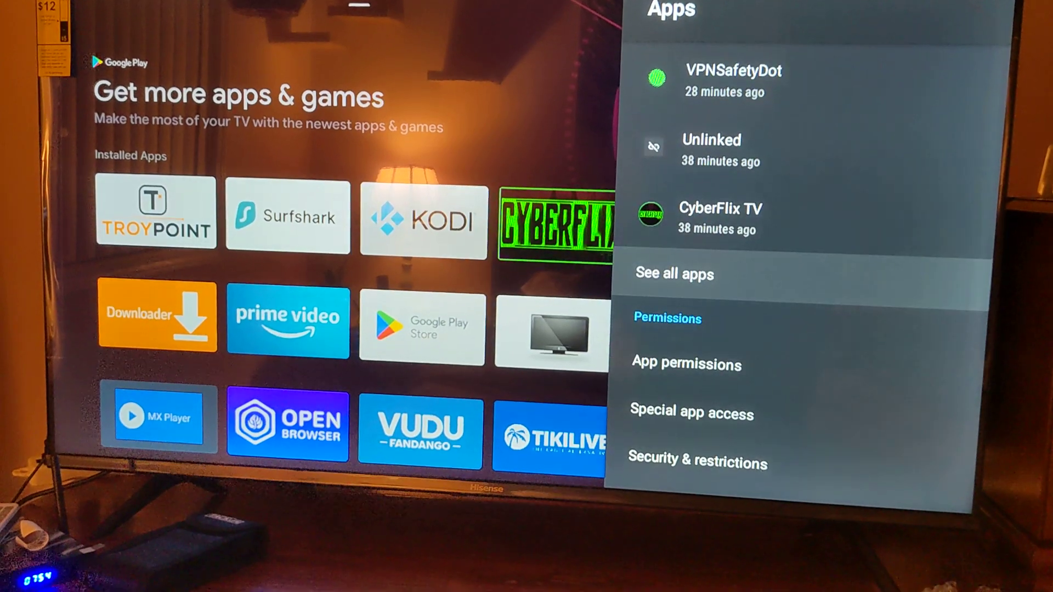
- Open See all apps to list every installed app, including system apps, and browse it
{"action": "left_click", "coordinate": [674, 273]}
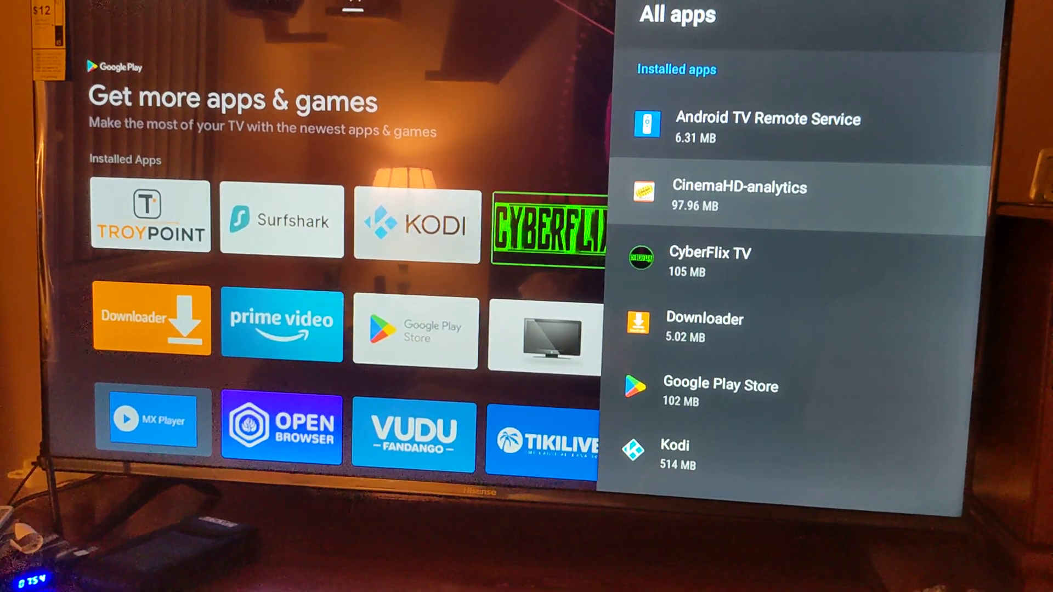
{"action": "scroll", "scroll_direction": "down", "scroll_amount": 3}
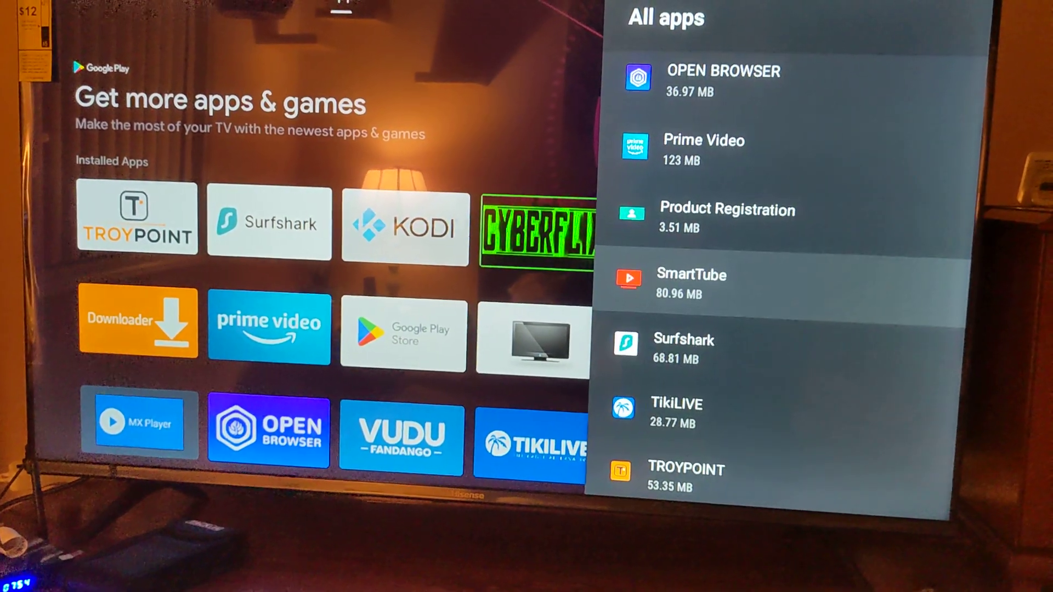
{"action": "scroll", "scroll_direction": "down", "scroll_amount": 3}
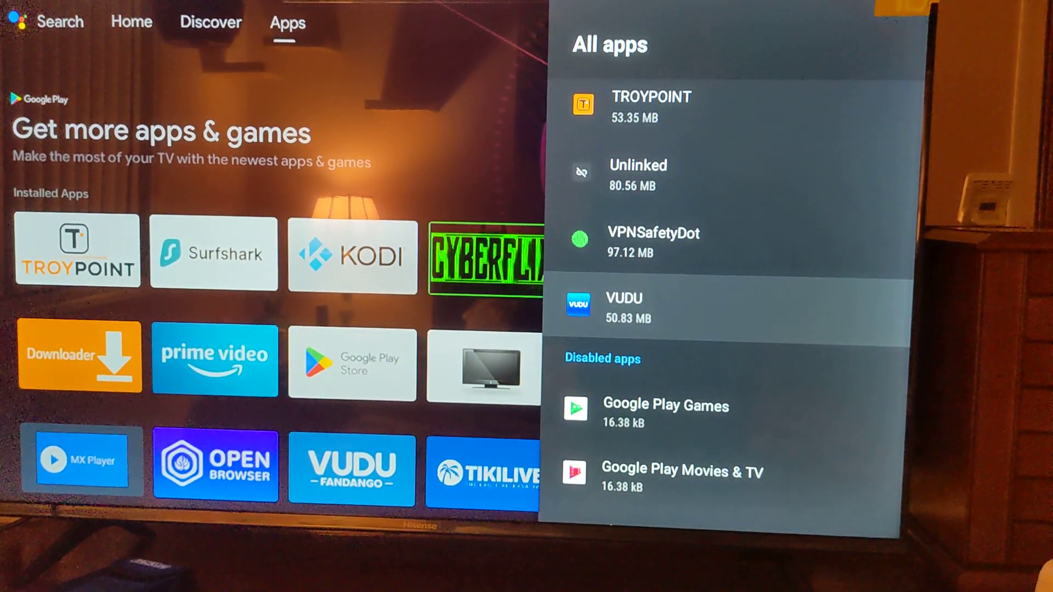
{"action": "scroll", "scroll_direction": "down", "scroll_amount": 3}
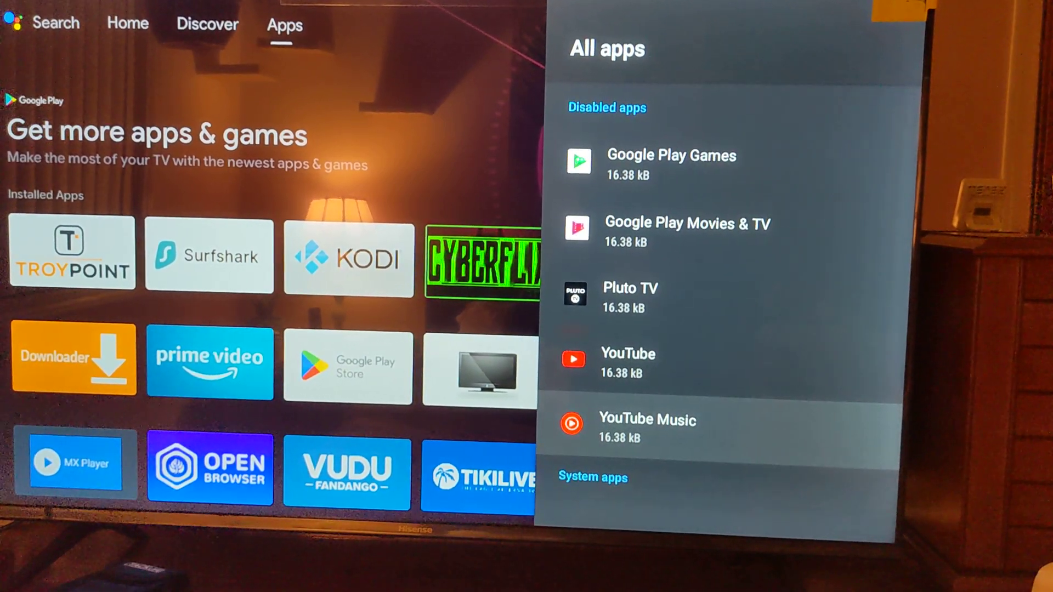
{"action": "scroll", "scroll_direction": "down", "scroll_amount": 3}
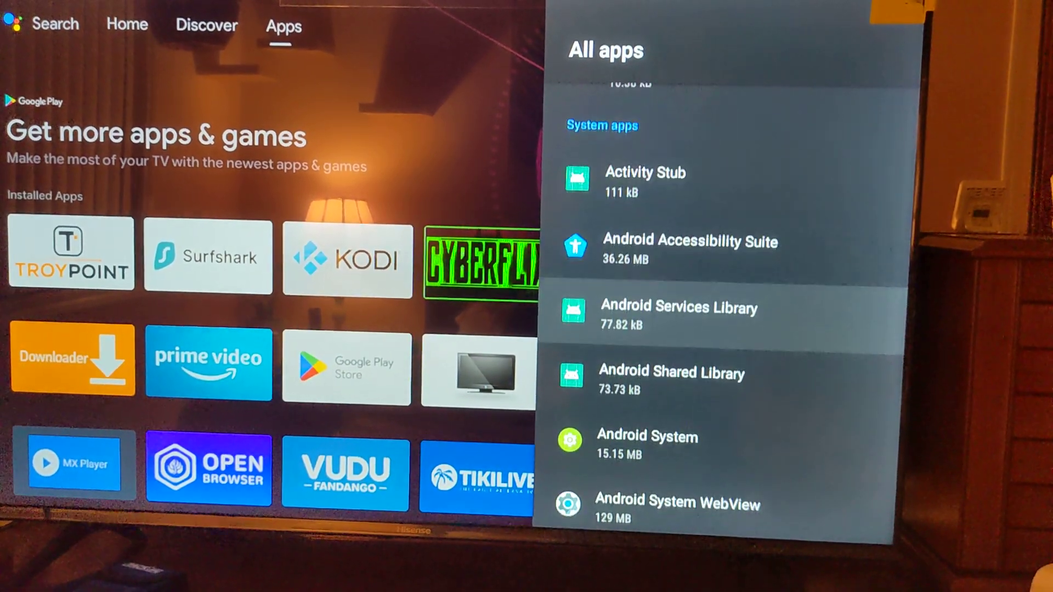
{"action": "scroll", "scroll_direction": "down", "scroll_amount": 3}
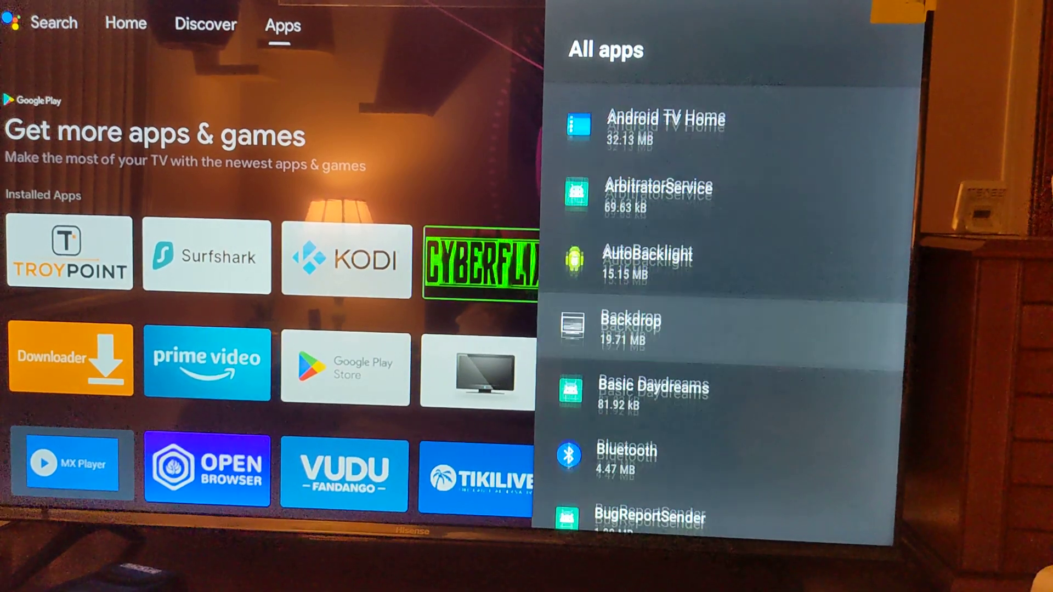
{"action": "scroll", "scroll_direction": "down", "scroll_amount": 3}
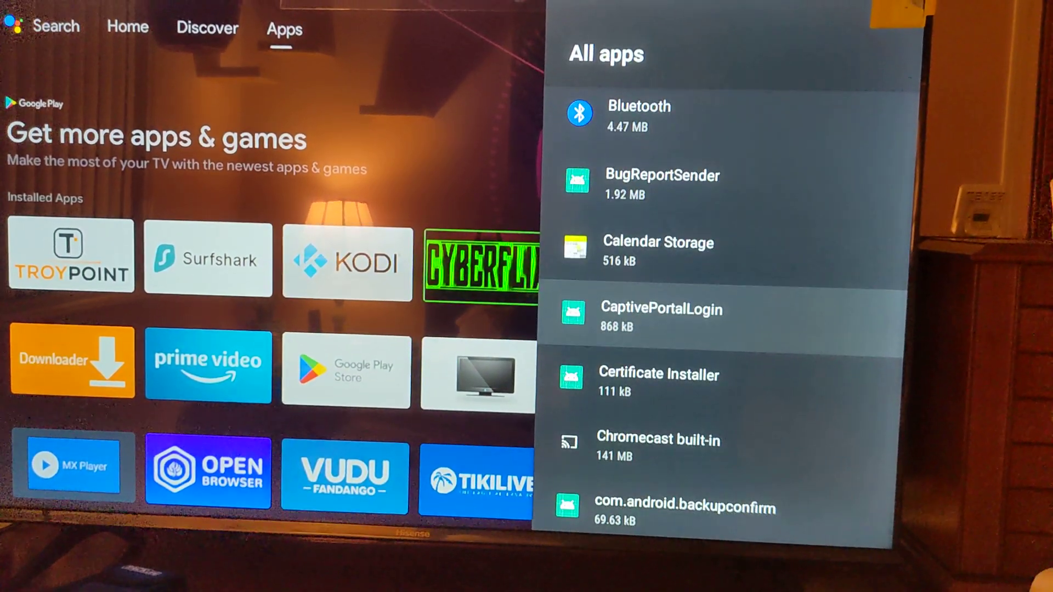
{"action": "scroll", "scroll_direction": "down", "scroll_amount": 3}
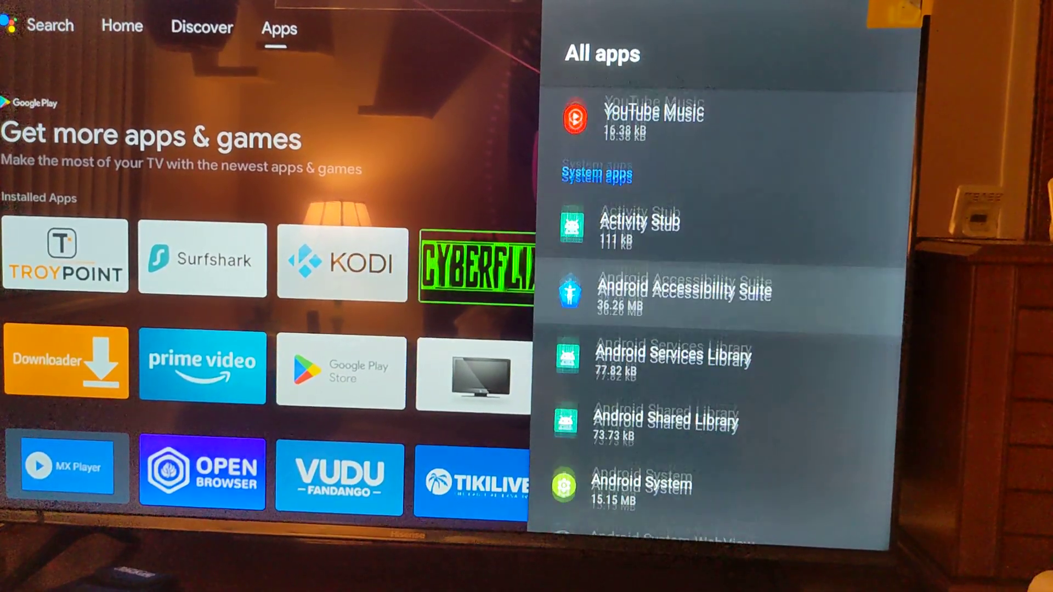
{"action": "scroll", "scroll_direction": "up", "scroll_amount": 3}
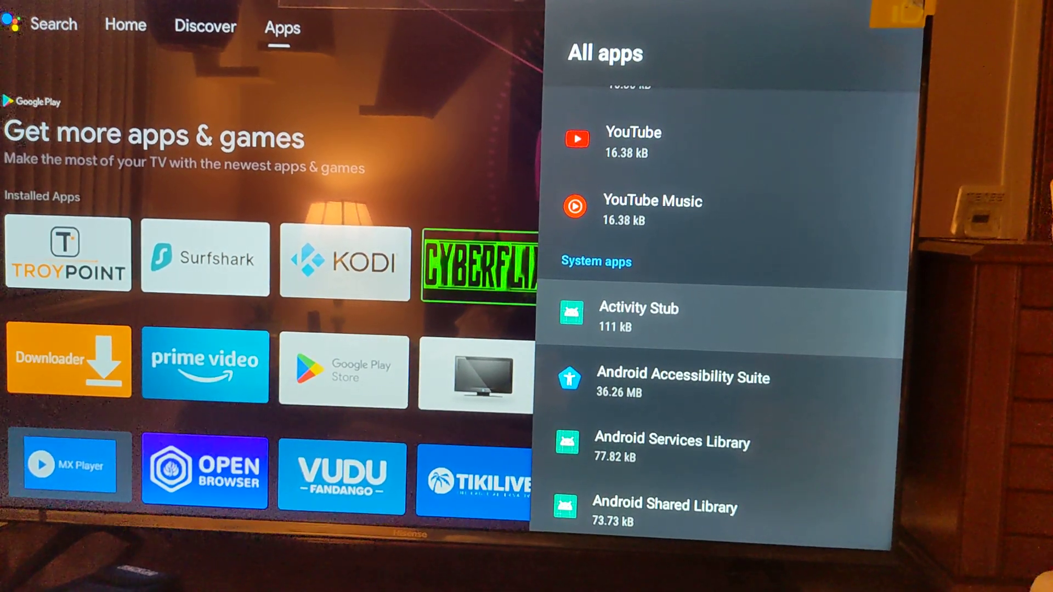
{"action": "scroll", "scroll_direction": "up", "scroll_amount": 3}
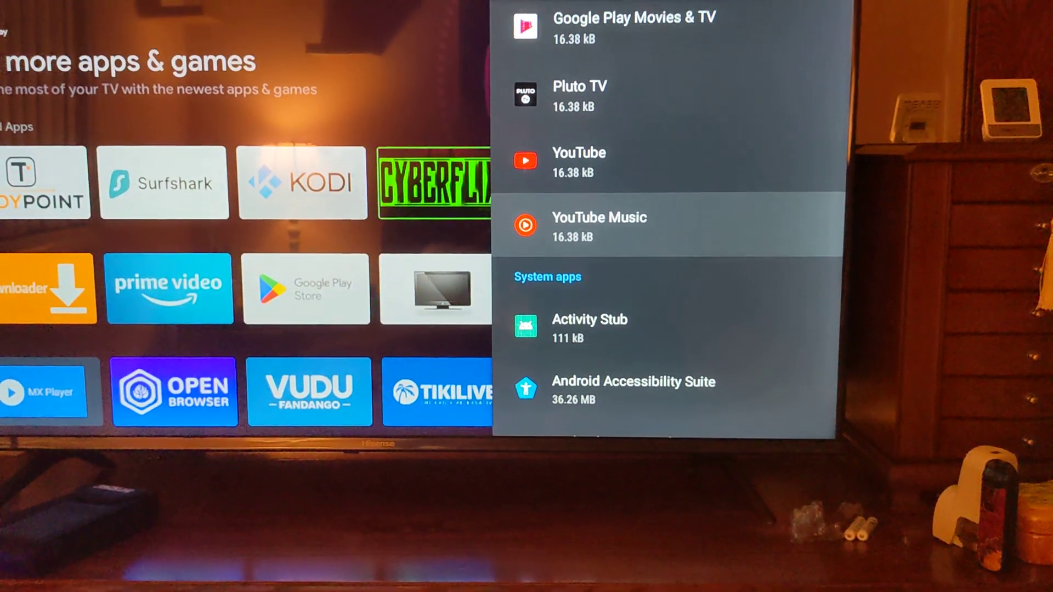
- Scroll the All apps list down to the TikiLIVE entry
{"action": "scroll", "scroll_direction": "up", "scroll_amount": 3}
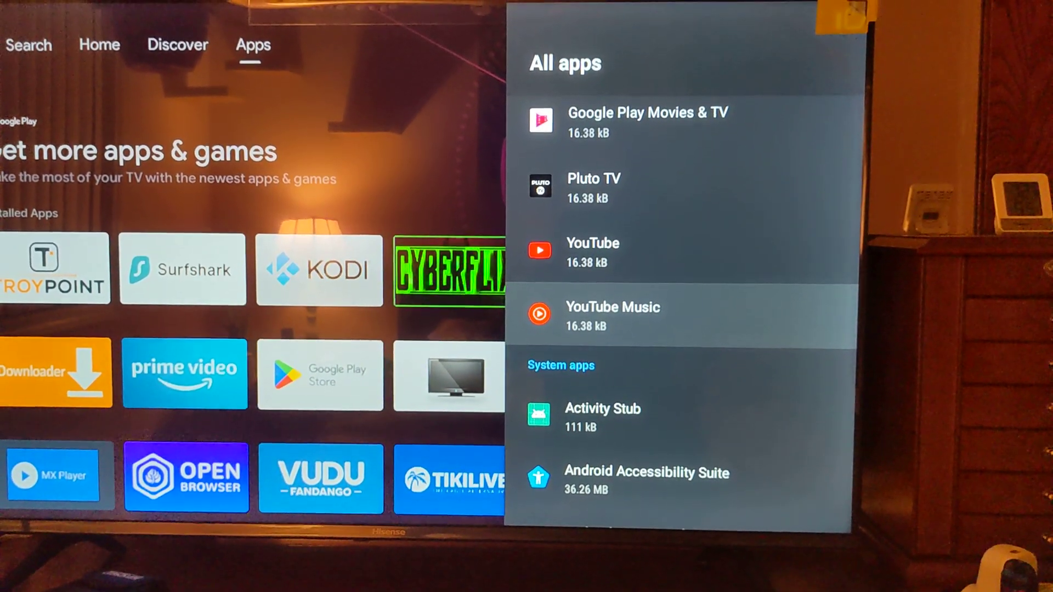
{"action": "scroll", "scroll_direction": "down", "scroll_amount": 3}
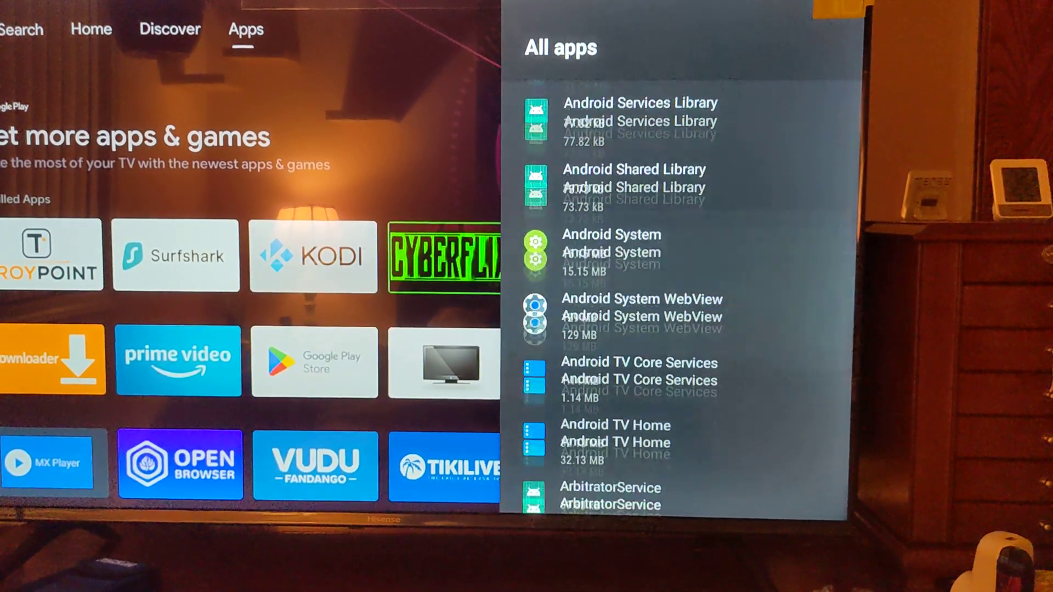
{"action": "scroll", "scroll_direction": "down", "scroll_amount": 3}
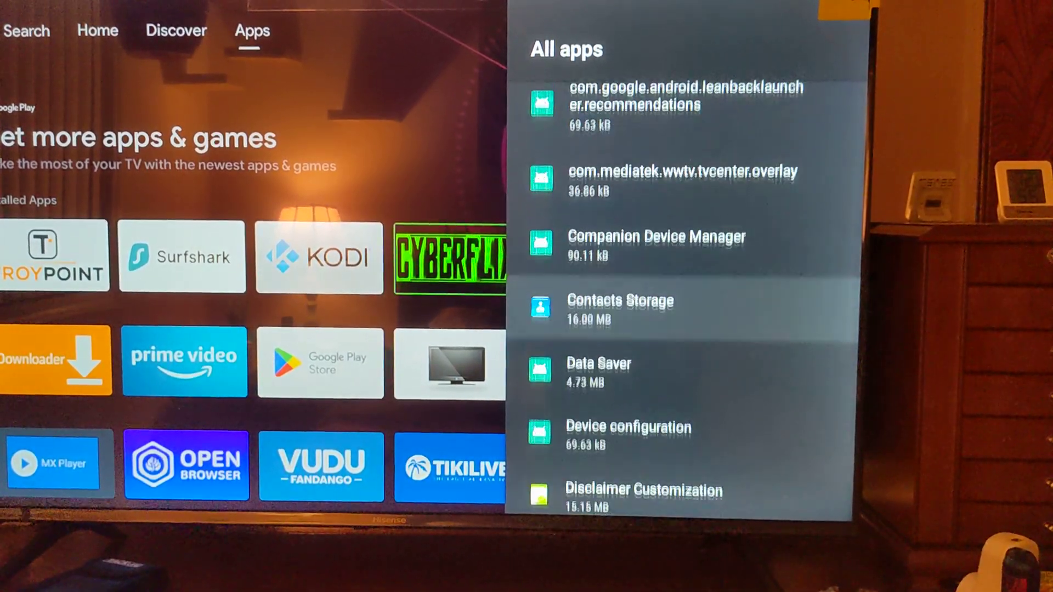
{"action": "scroll", "scroll_direction": "down", "scroll_amount": 3}
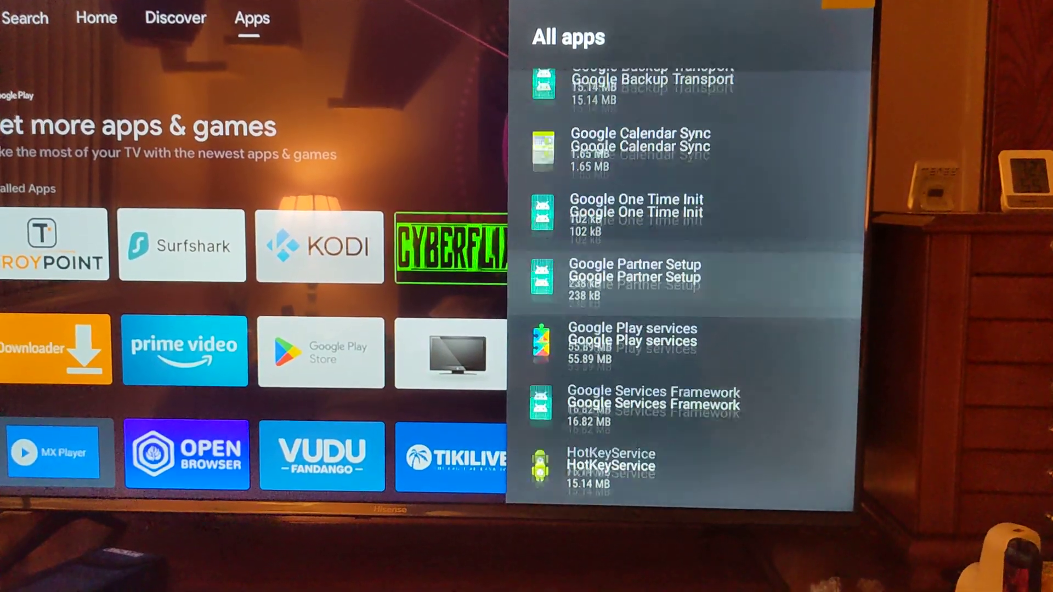
{"action": "scroll", "scroll_direction": "down", "scroll_amount": 3}
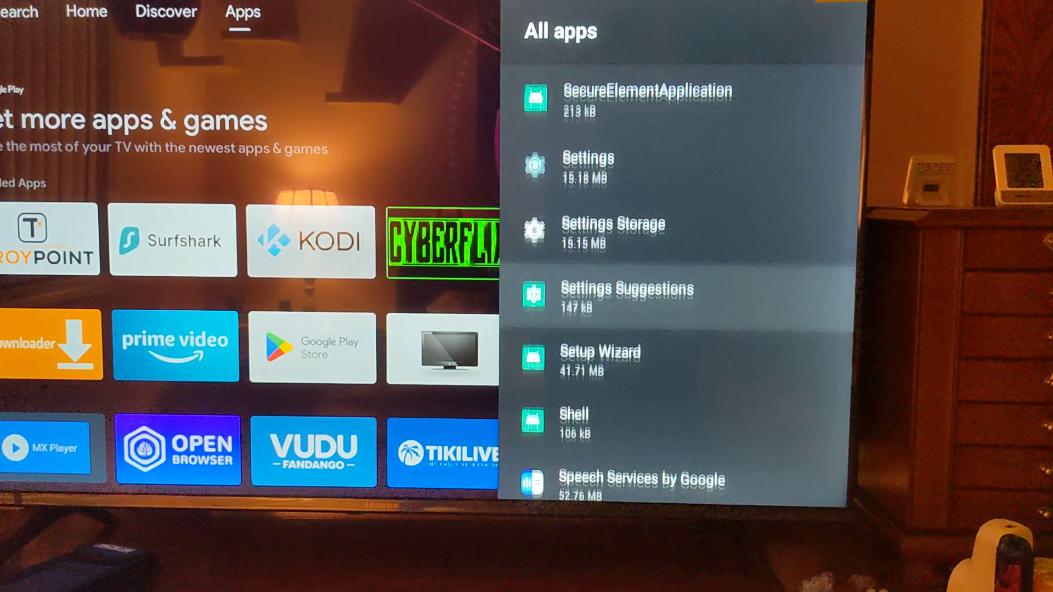
{"action": "scroll", "scroll_direction": "down", "scroll_amount": 3}
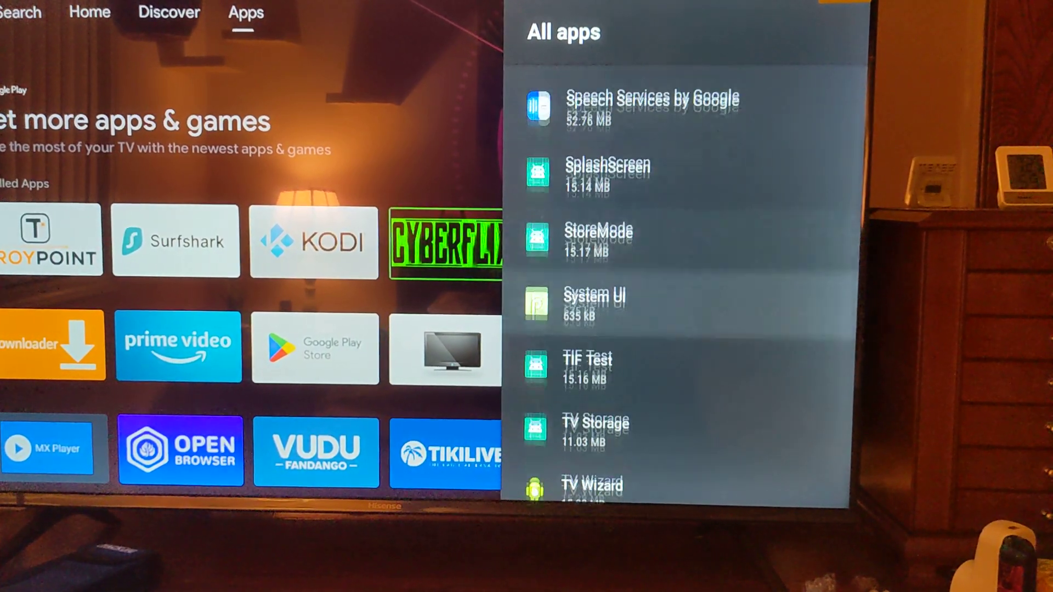
{"action": "scroll", "scroll_direction": "down", "scroll_amount": 3}
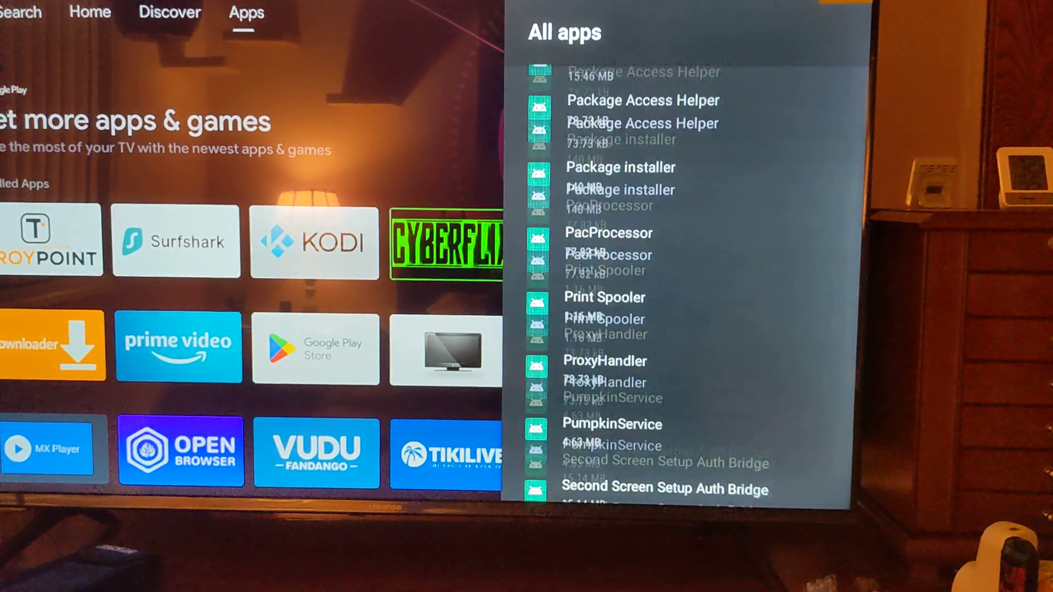
{"action": "scroll", "scroll_direction": "up", "scroll_amount": 3}
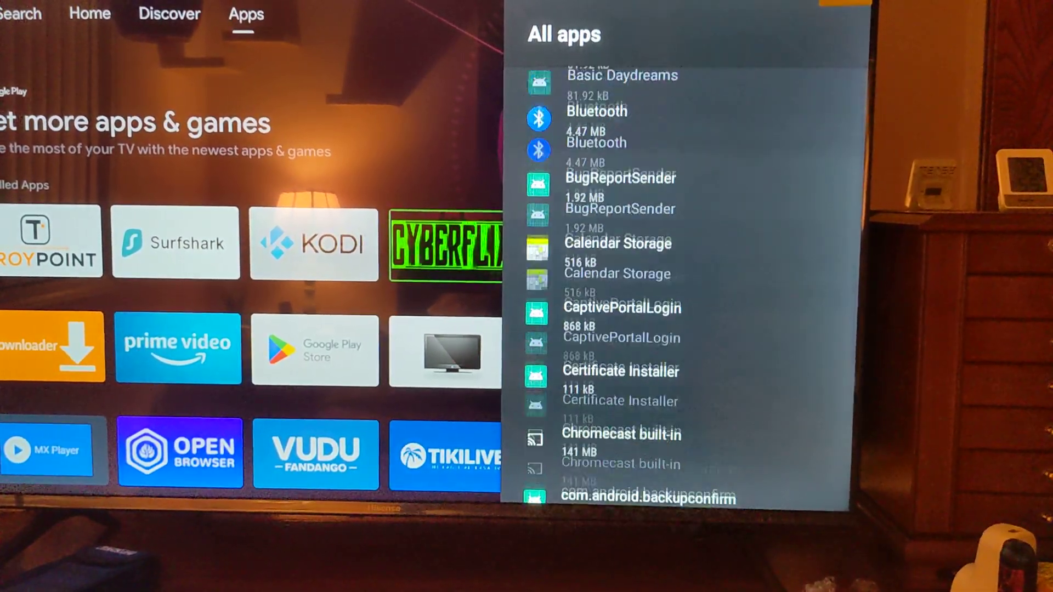
{"action": "scroll", "scroll_direction": "down", "scroll_amount": 3}
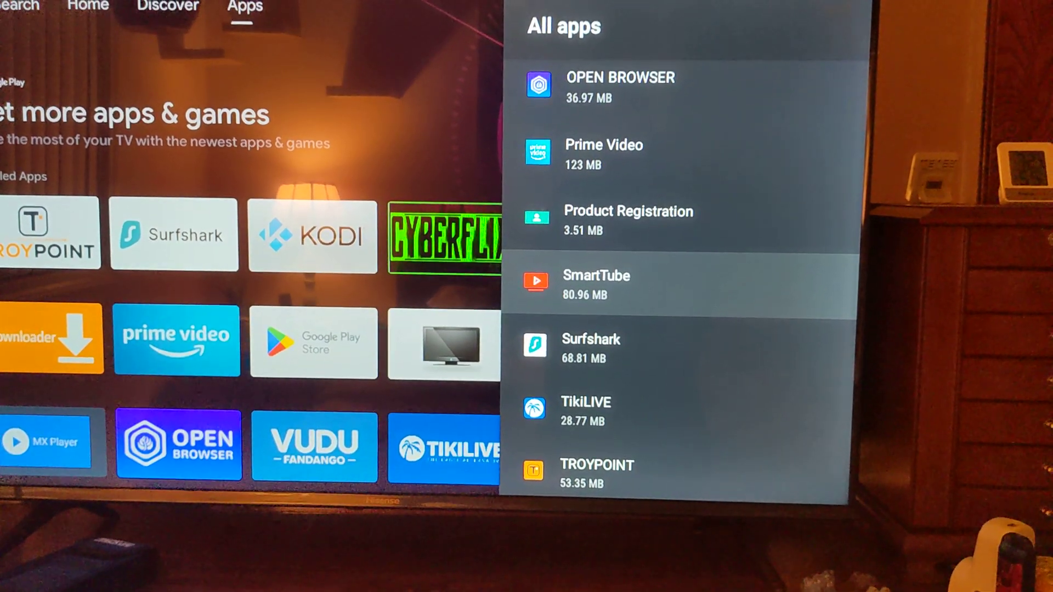
{"action": "scroll", "scroll_direction": "down", "scroll_amount": 3}
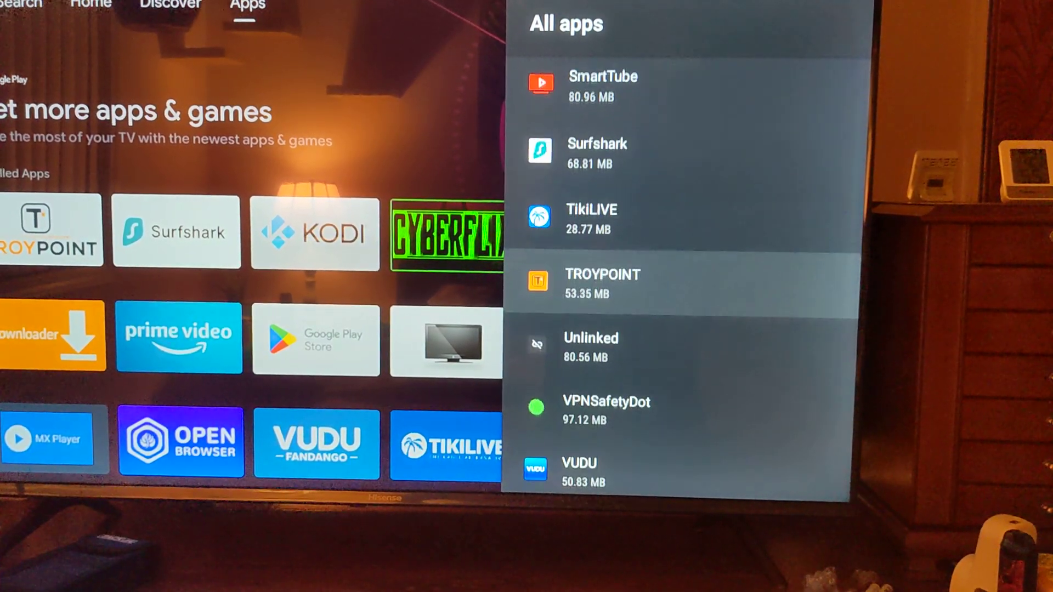
{"action": "scroll", "scroll_direction": "up", "scroll_amount": 3}
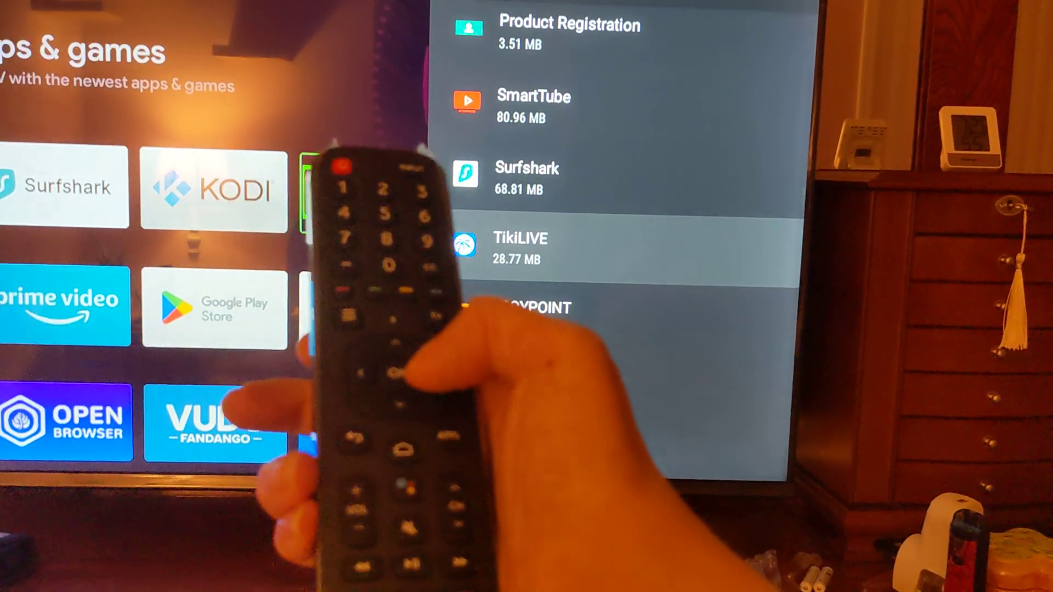
- Uninstall TikiLIVE and confirm the removal with OK
{"action": "scroll", "scroll_direction": "down", "scroll_amount": 3}
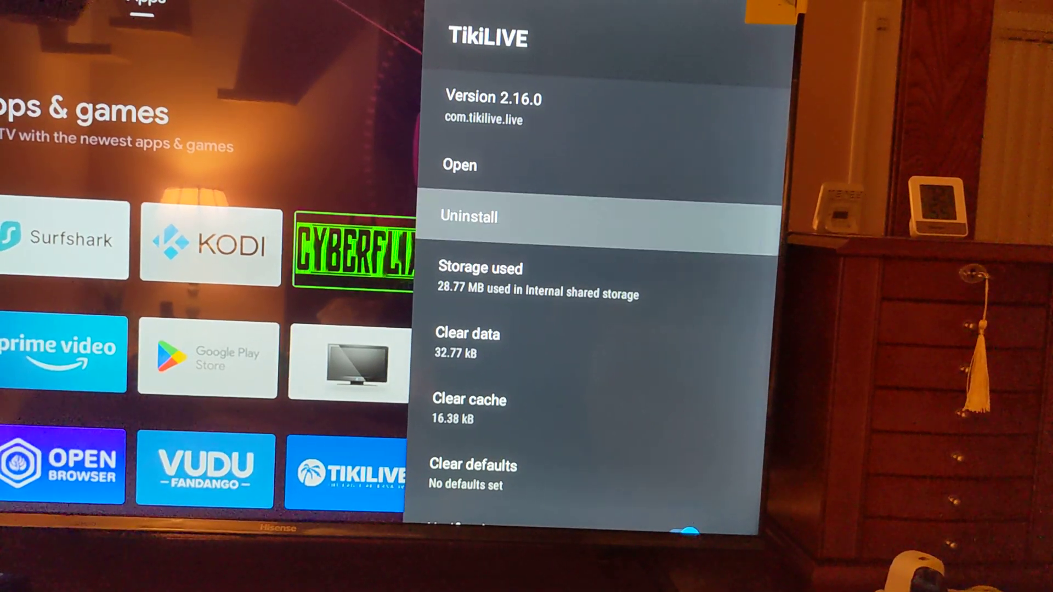
{"action": "left_click", "coordinate": [467, 216]}
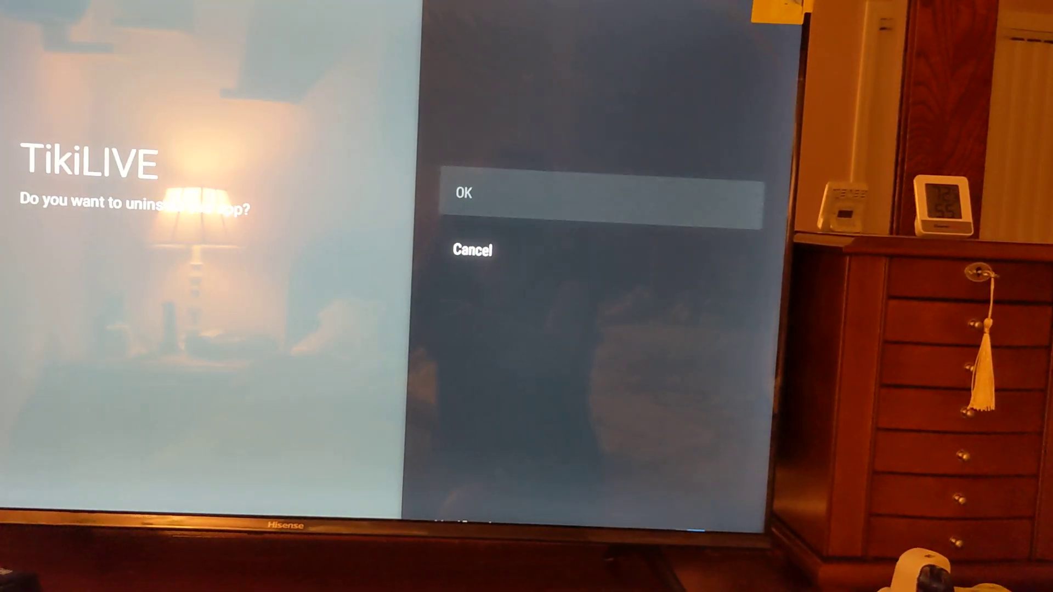
{"action": "left_click", "coordinate": [463, 193]}
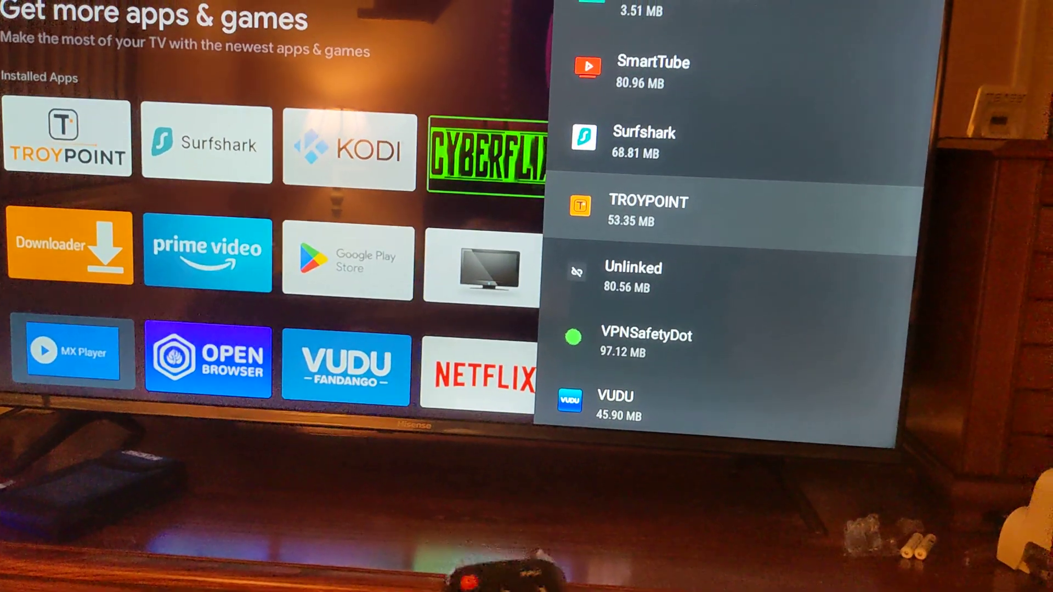
- Scroll past VUDU to the Disabled apps section showing Google Play Games and Pluto TV
{"action": "scroll", "scroll_direction": "down", "scroll_amount": 3}
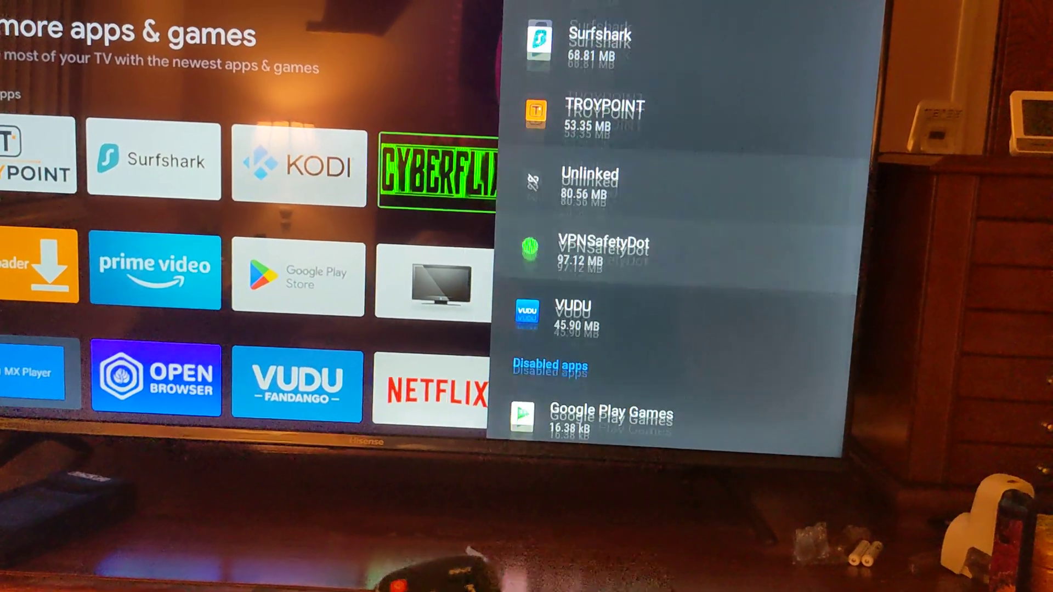
{"action": "scroll", "scroll_direction": "down", "scroll_amount": 3}
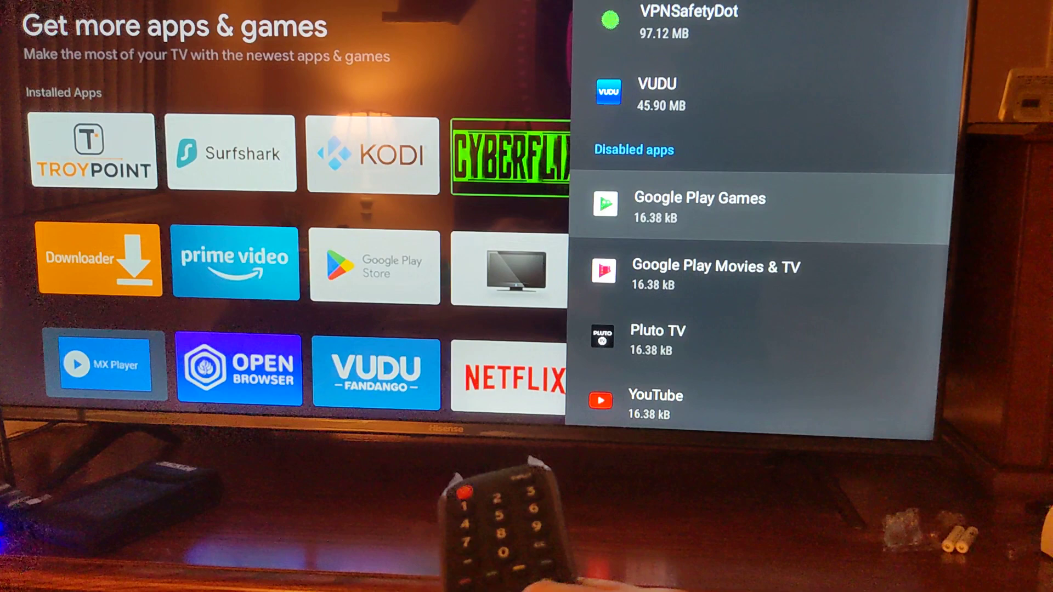
{"action": "scroll", "scroll_direction": "up", "scroll_amount": 3}
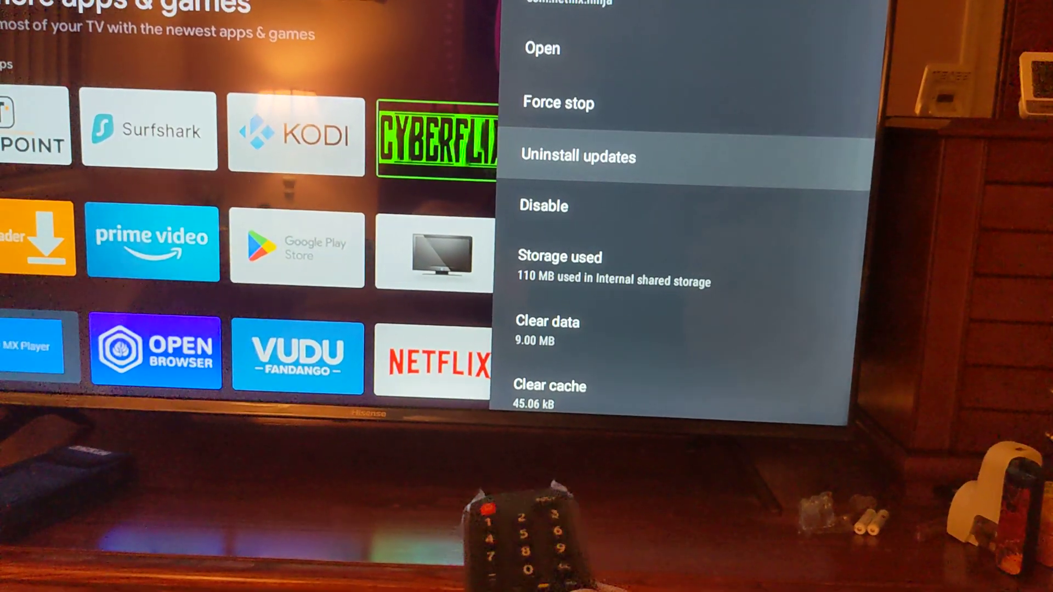
- Uninstall Netflix's updates and clear its cache and data, leaving 7.55 MB used
{"action": "left_click", "coordinate": [577, 157]}
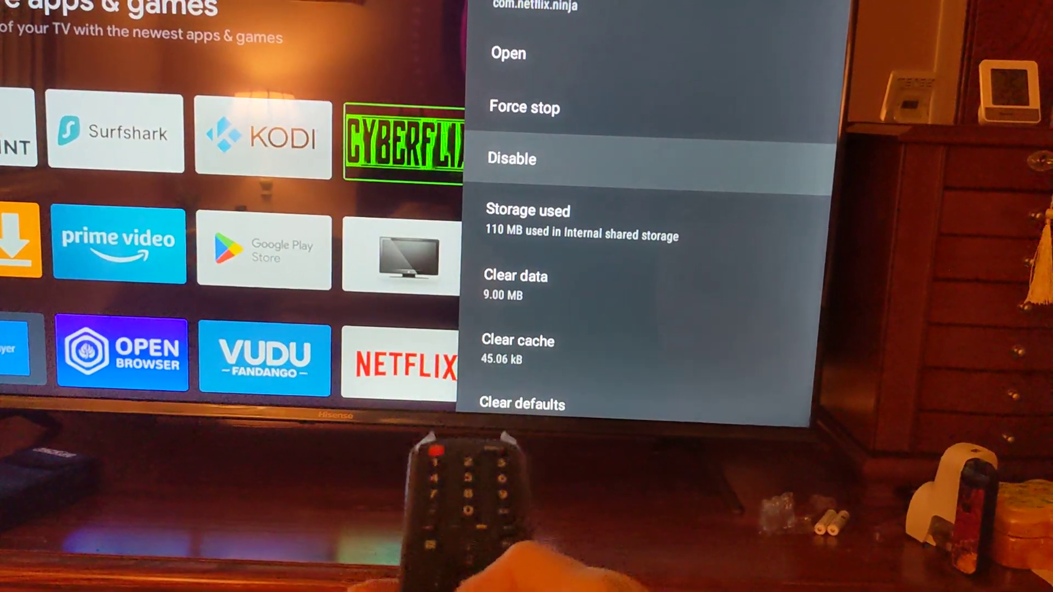
{"action": "scroll", "scroll_direction": "down", "scroll_amount": 3}
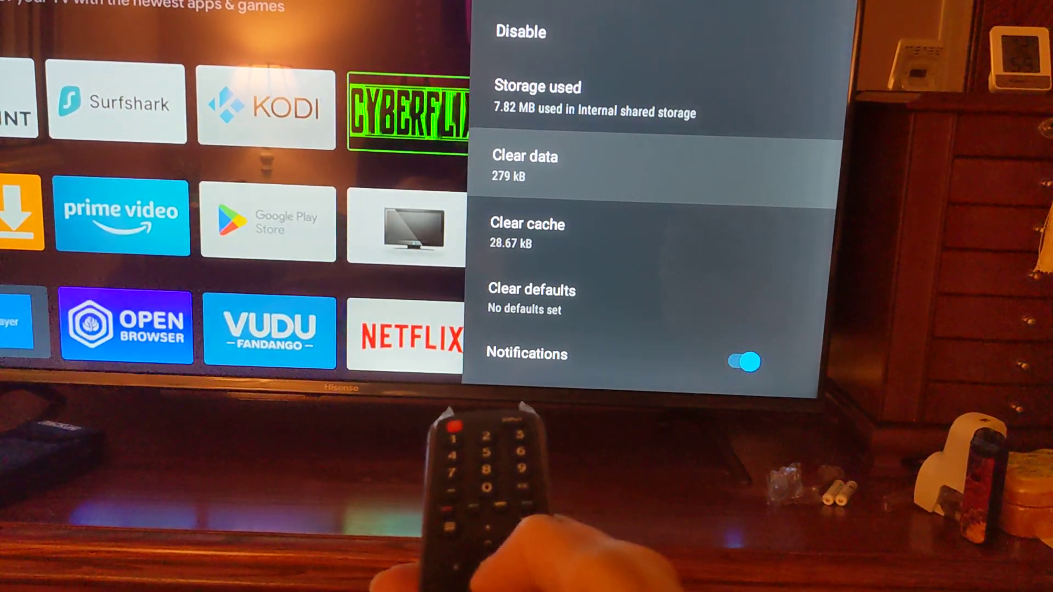
{"action": "scroll", "scroll_direction": "down", "scroll_amount": 3}
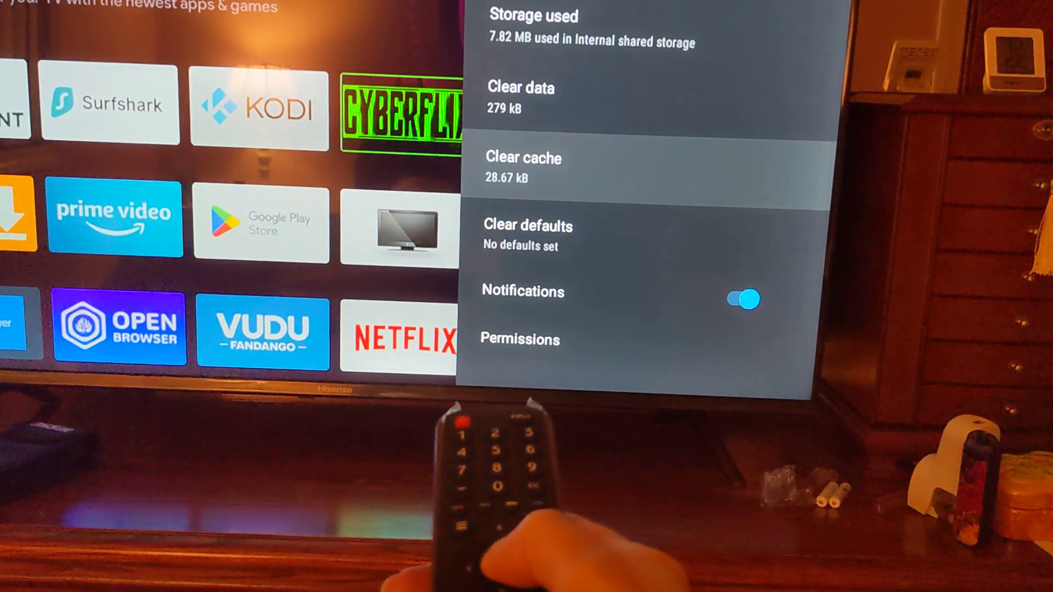
{"action": "left_click", "coordinate": [523, 157]}
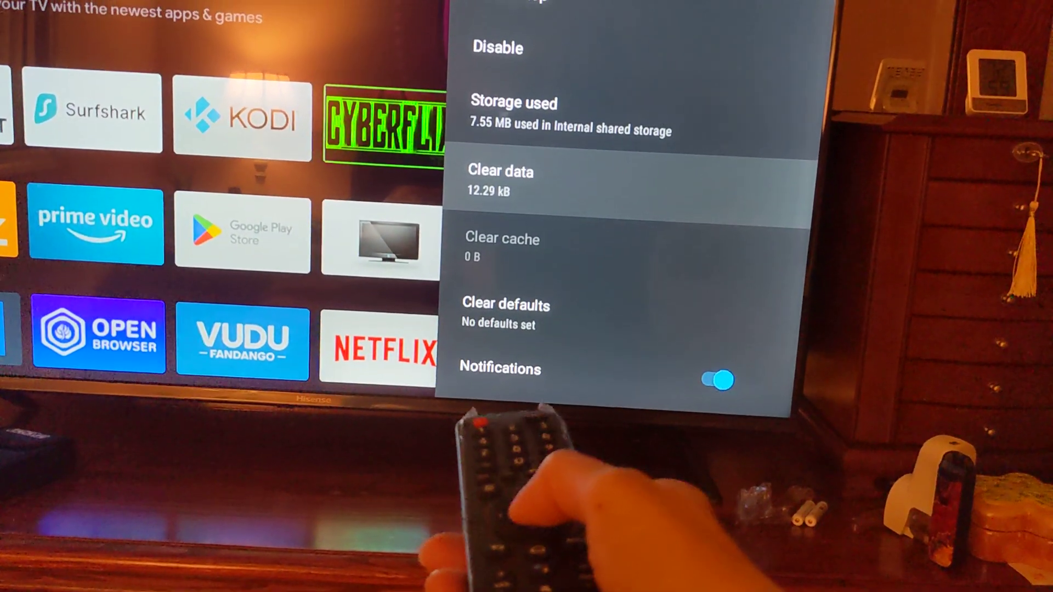
{"action": "scroll", "scroll_direction": "down", "scroll_amount": 3}
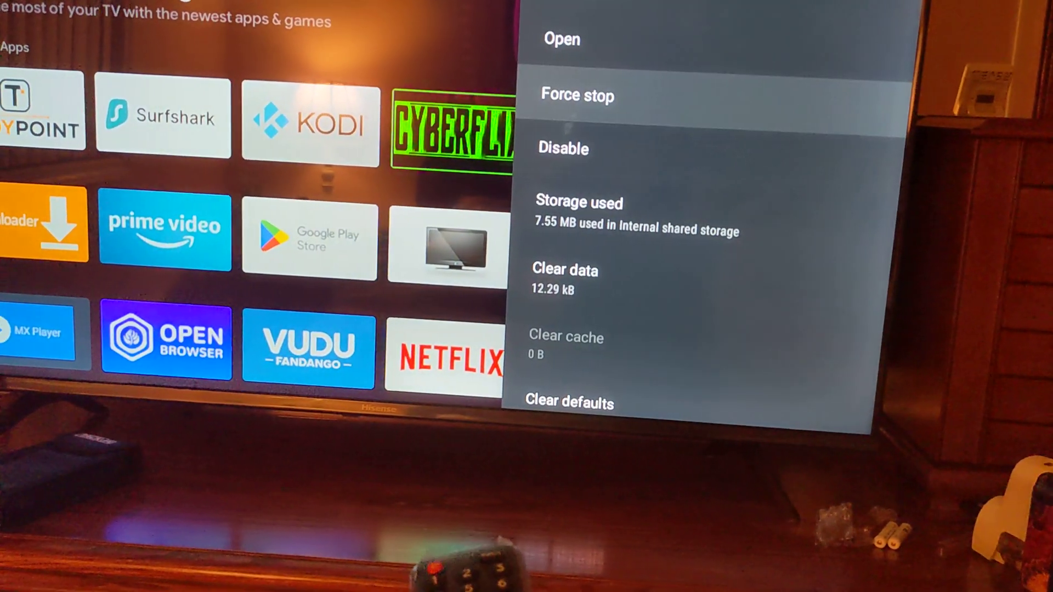
- Force stop the running Netflix app
{"action": "left_click", "coordinate": [576, 96]}
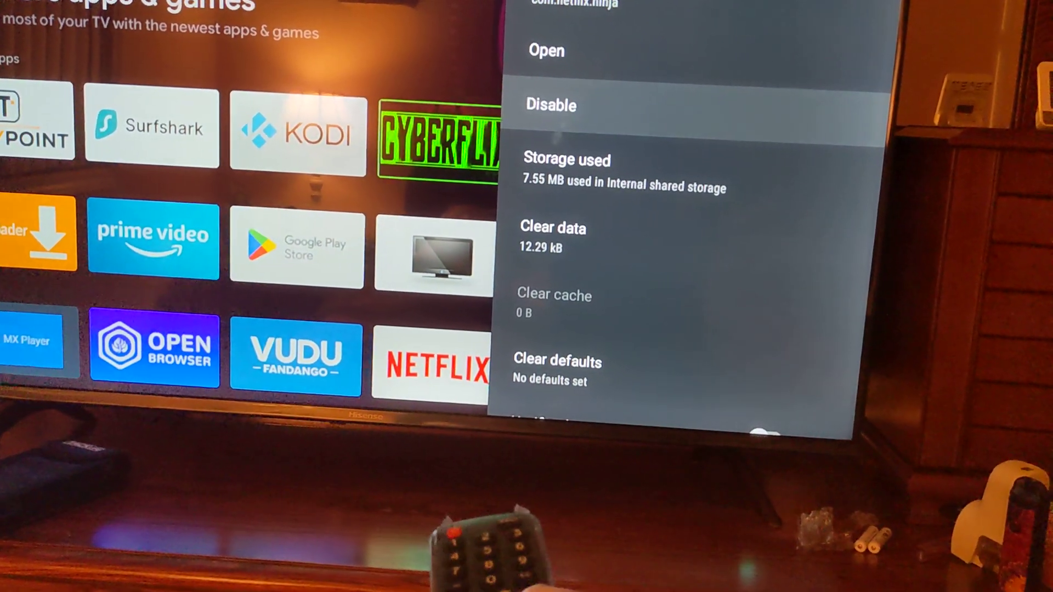
{"action": "scroll", "scroll_direction": "down", "scroll_amount": 3}
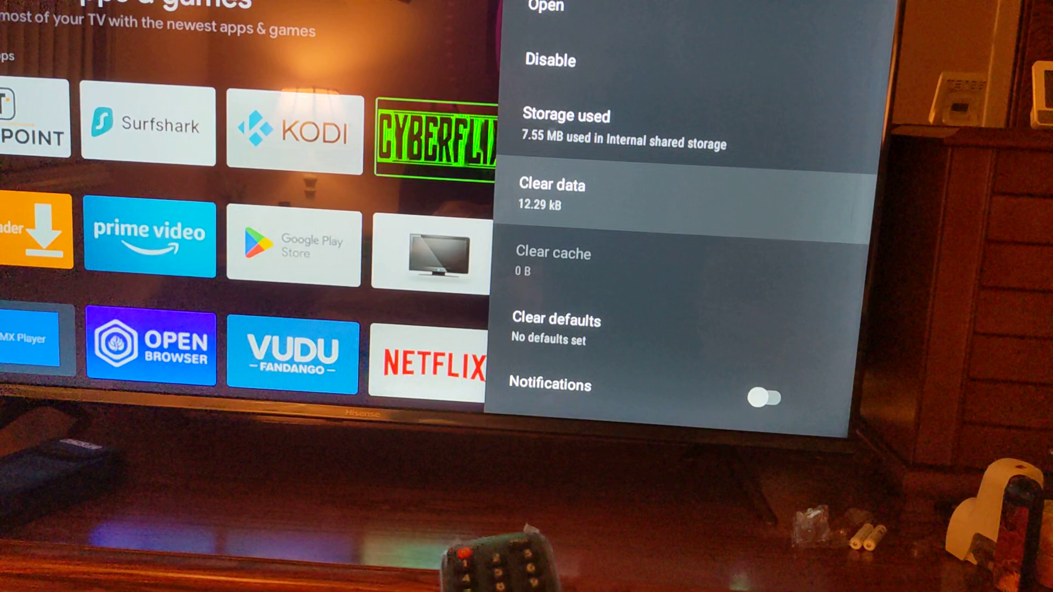
{"action": "scroll", "scroll_direction": "down", "scroll_amount": 3}
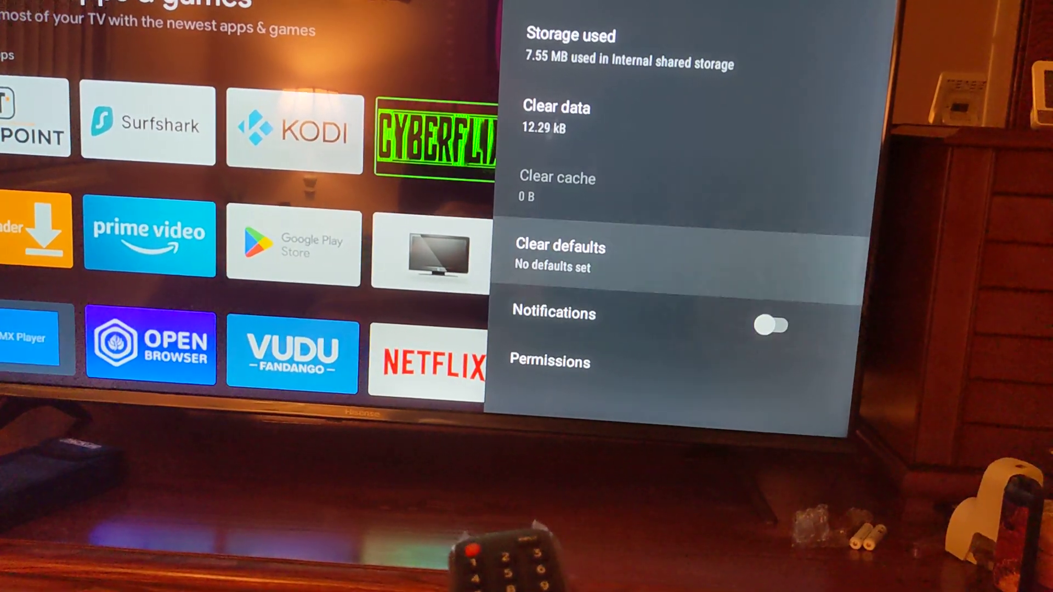
{"action": "scroll", "scroll_direction": "up", "scroll_amount": 3}
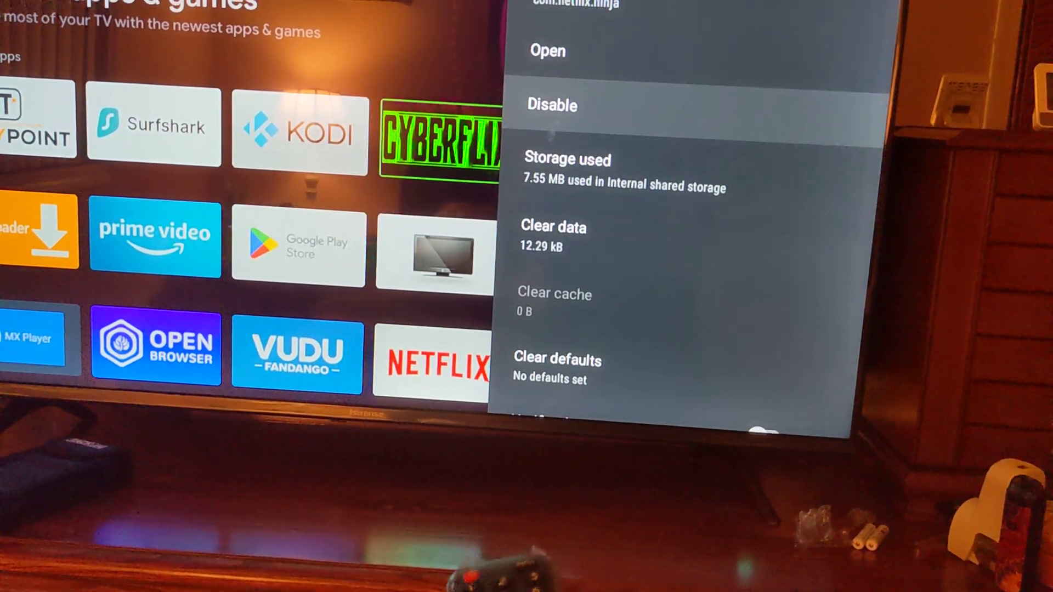
- Disable the built-in Netflix app so its tile leaves the home apps row
{"action": "left_click", "coordinate": [551, 105]}
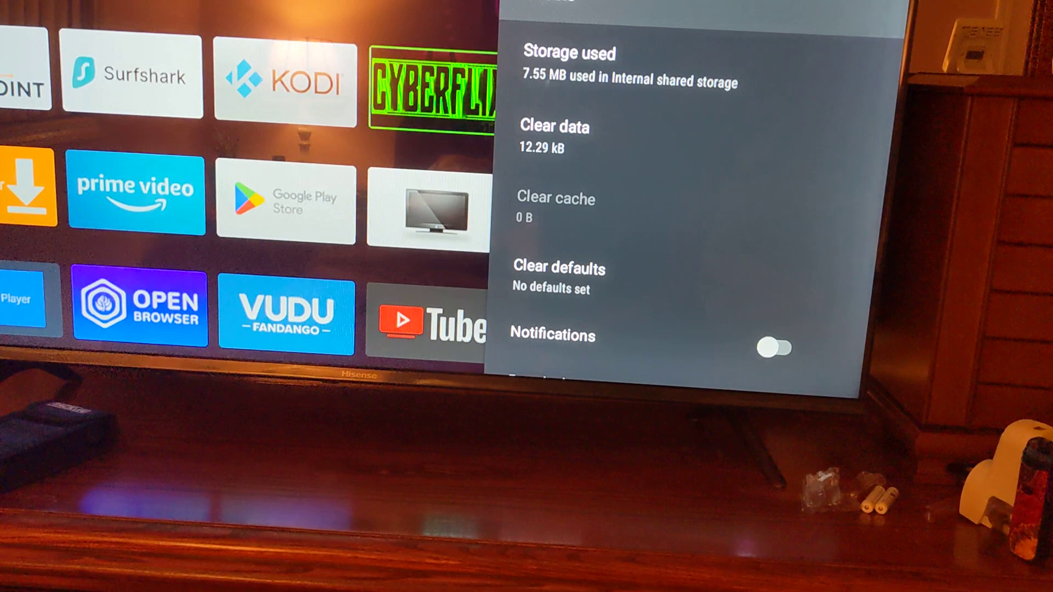
{"action": "scroll", "scroll_direction": "up", "scroll_amount": 3}
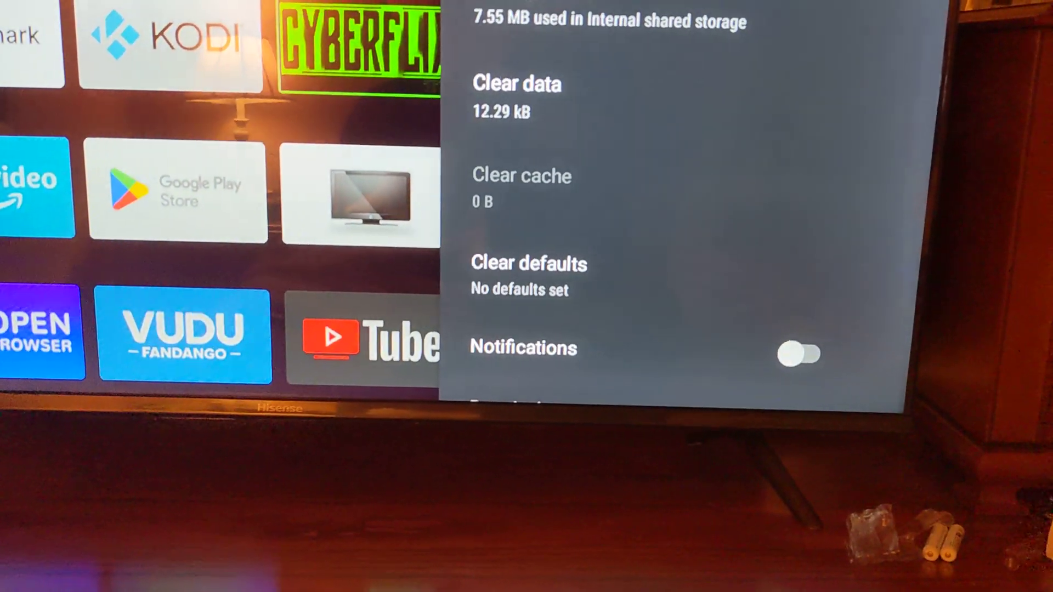
{"action": "scroll", "scroll_direction": "up", "scroll_amount": 3}
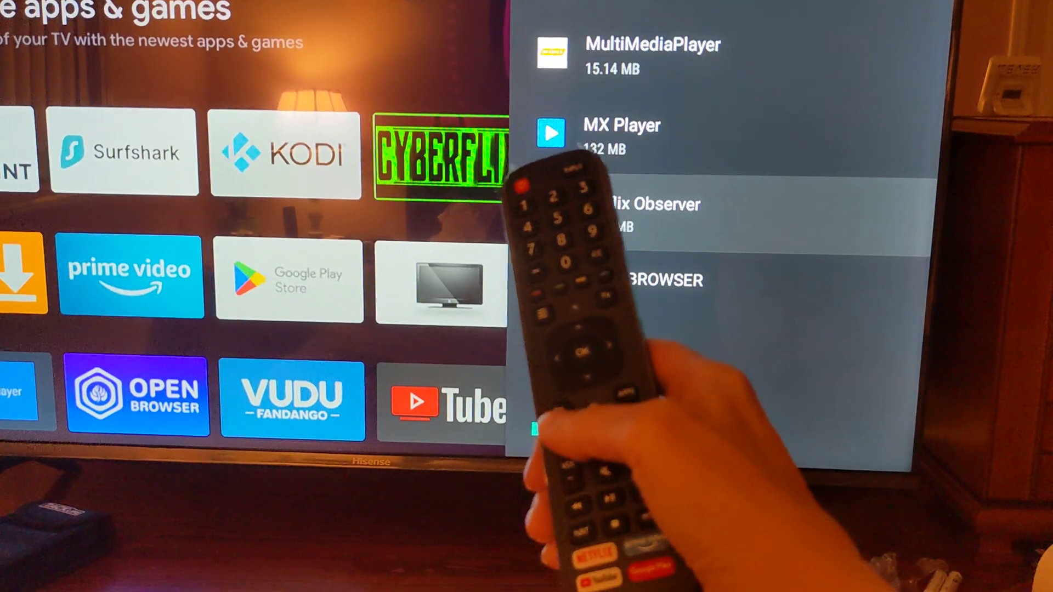
- Scroll the Apps list and back out to the top-level Settings menu
{"action": "scroll", "scroll_direction": "down", "scroll_amount": 3}
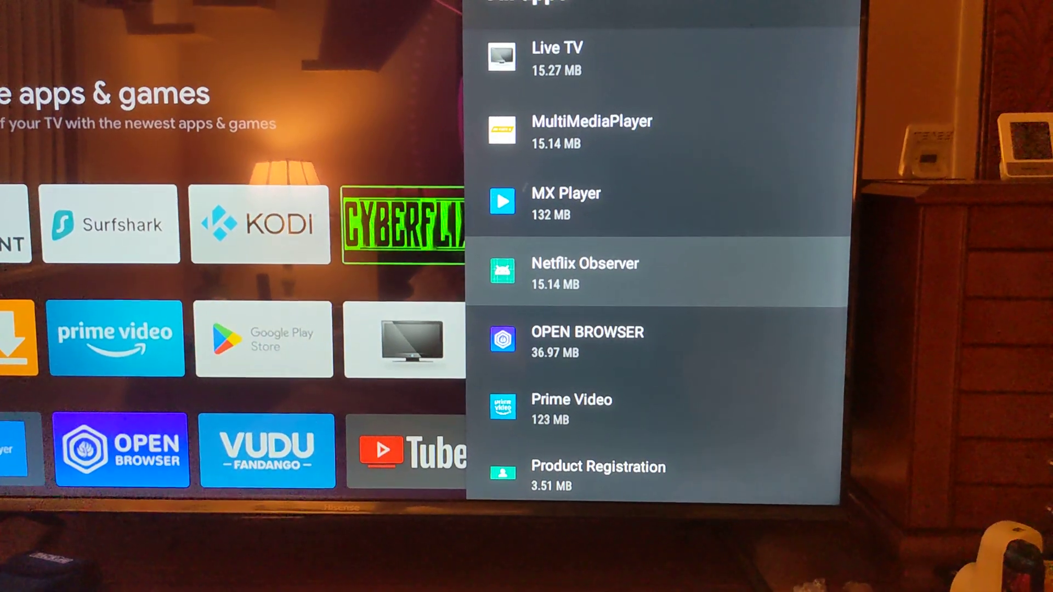
{"action": "scroll", "scroll_direction": "down", "scroll_amount": 3}
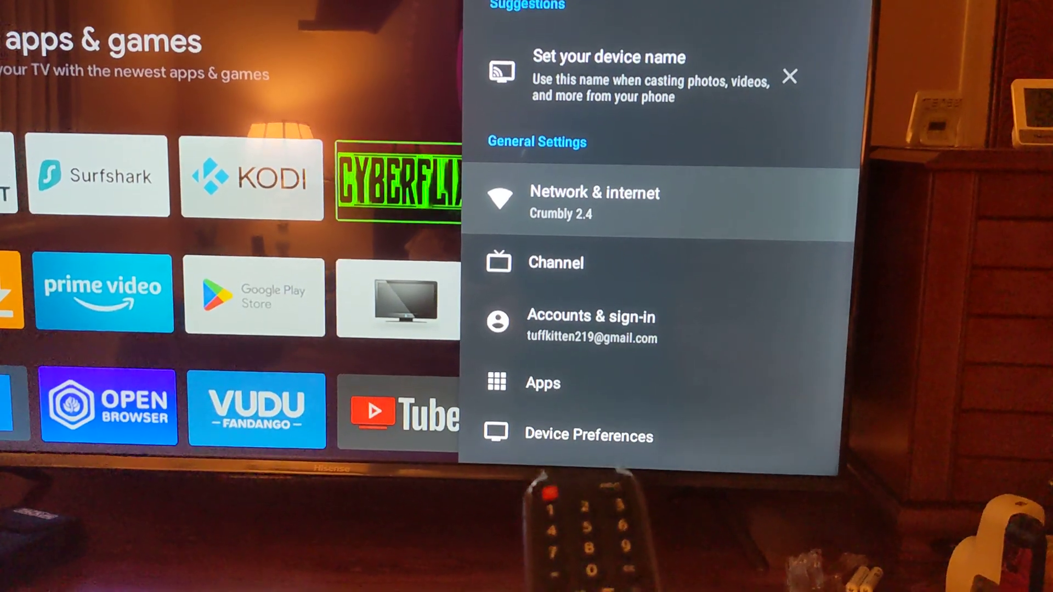
- Scroll the installed apps list to VUDU and open its App info showing 51.03 MB used
{"action": "scroll", "scroll_direction": "down", "scroll_amount": 3}
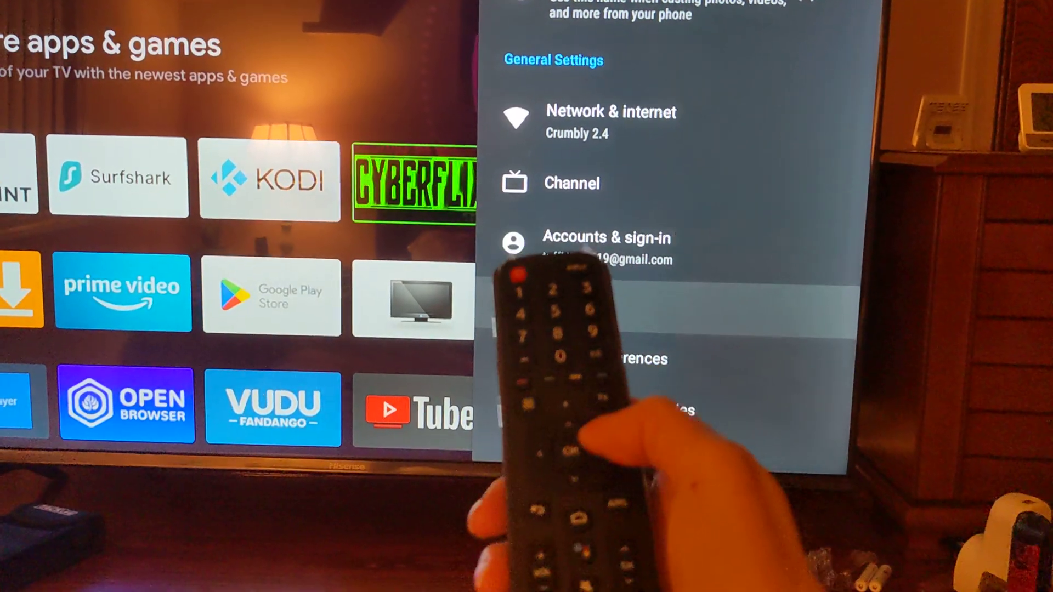
{"action": "scroll", "scroll_direction": "down", "scroll_amount": 3}
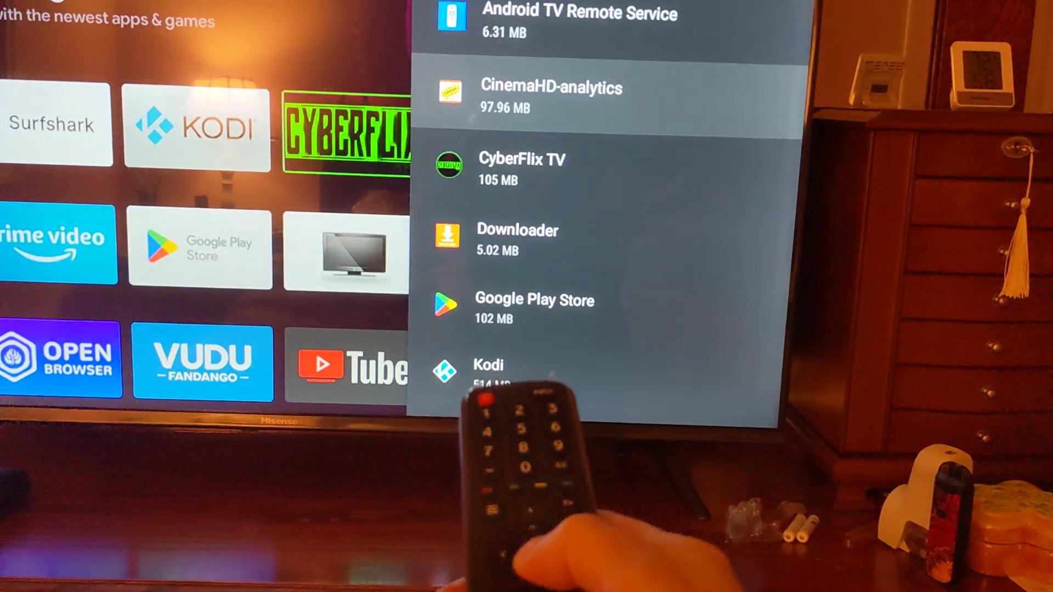
{"action": "scroll", "scroll_direction": "down", "scroll_amount": 3}
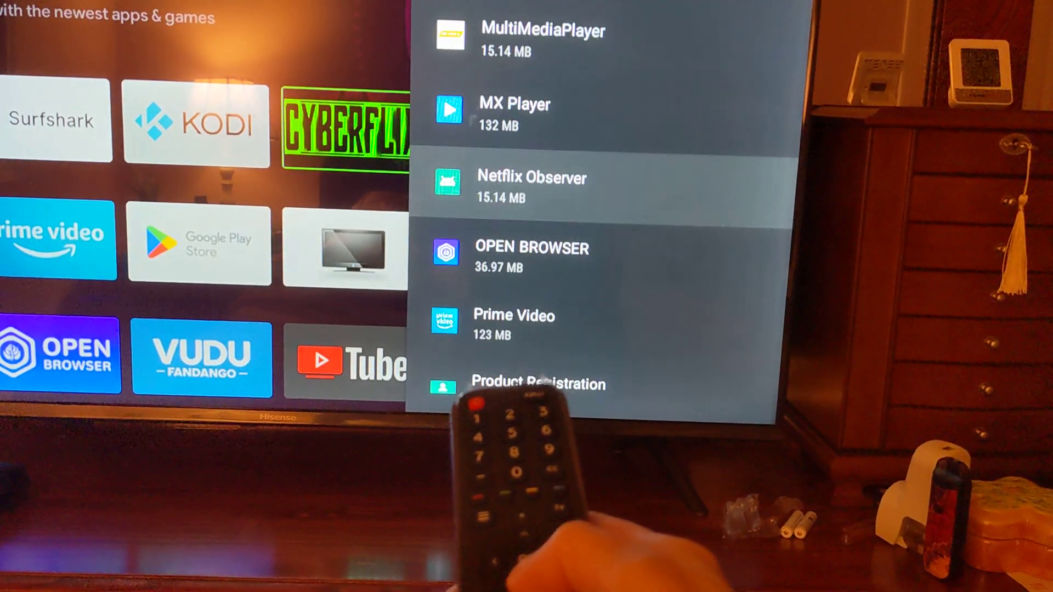
{"action": "scroll", "scroll_direction": "down", "scroll_amount": 3}
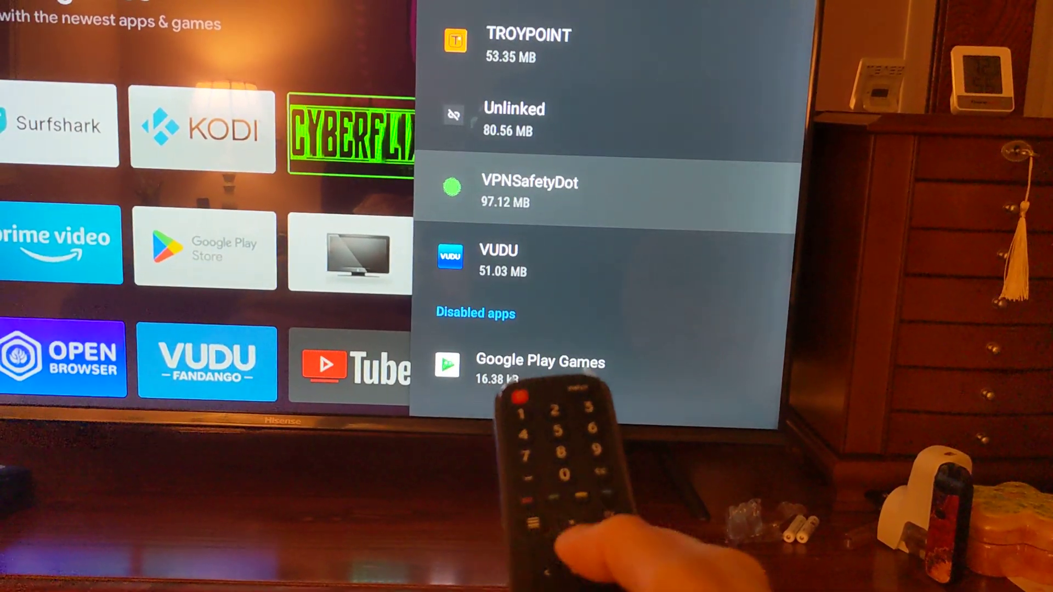
{"action": "scroll", "scroll_direction": "up", "scroll_amount": 3}
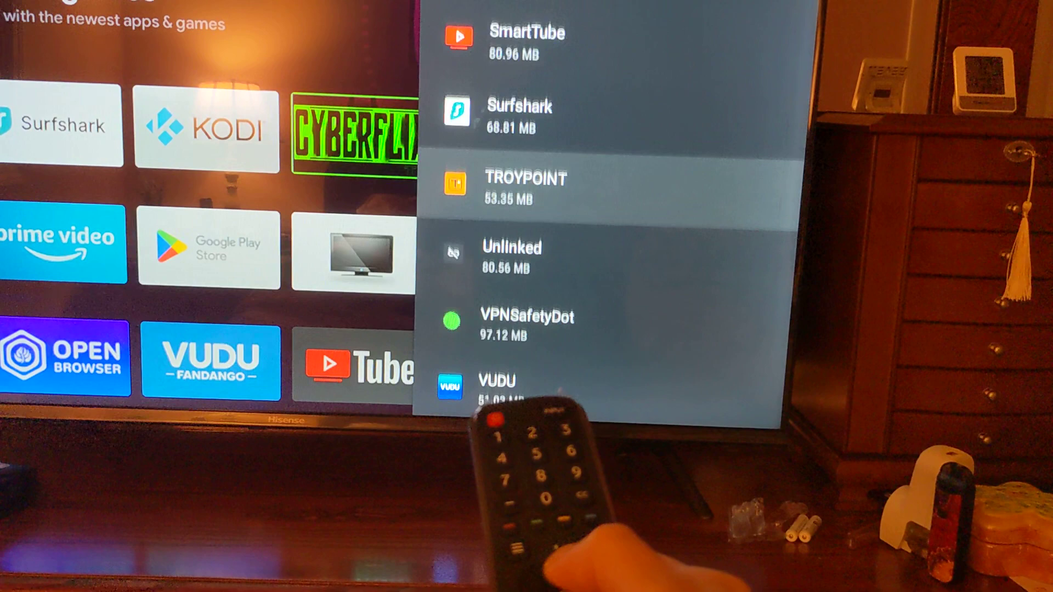
{"action": "scroll", "scroll_direction": "up", "scroll_amount": 3}
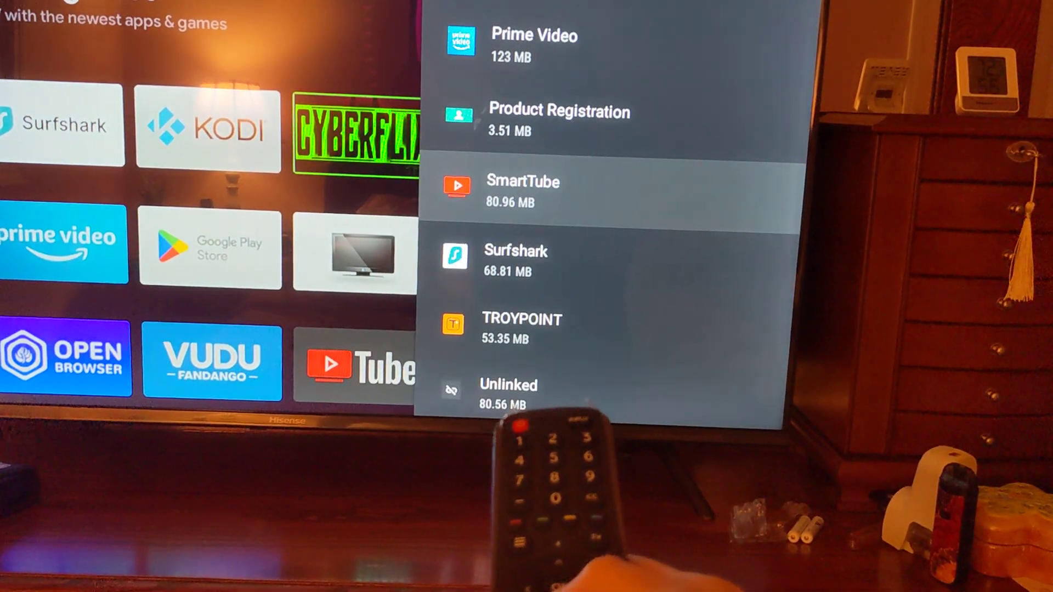
{"action": "scroll", "scroll_direction": "down", "scroll_amount": 3}
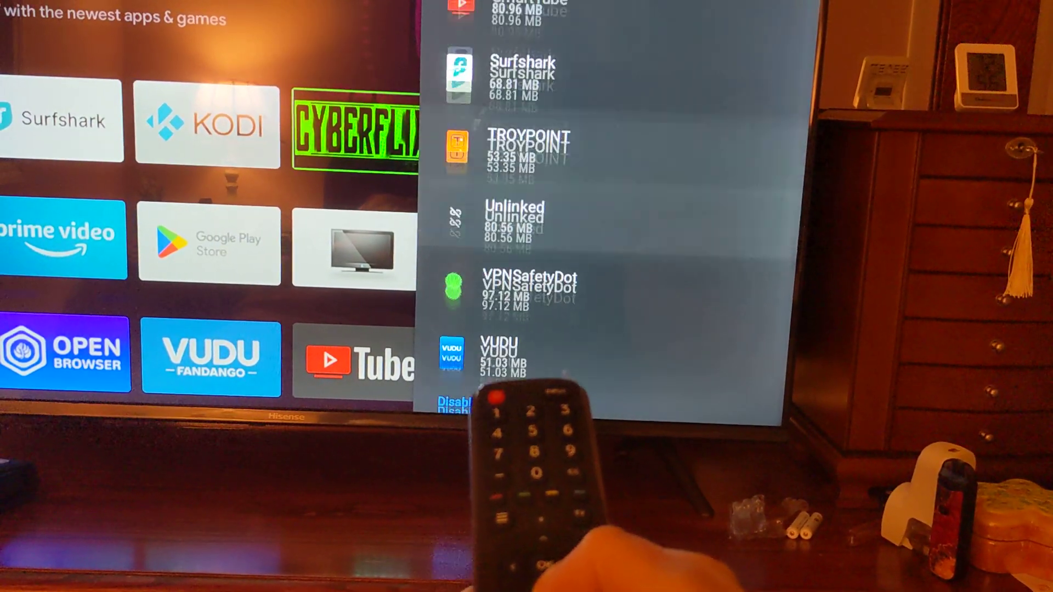
{"action": "scroll", "scroll_direction": "down", "scroll_amount": 3}
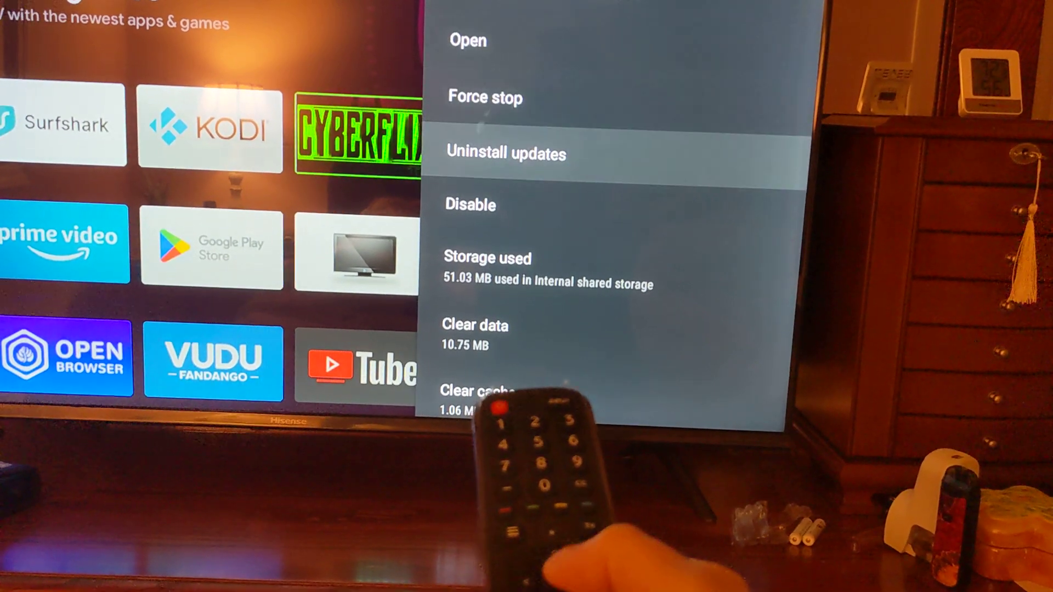
- Uninstall VUDU's updates, then clear its cache and stored data, leaving 6.89 MB used
{"action": "left_click", "coordinate": [505, 153]}
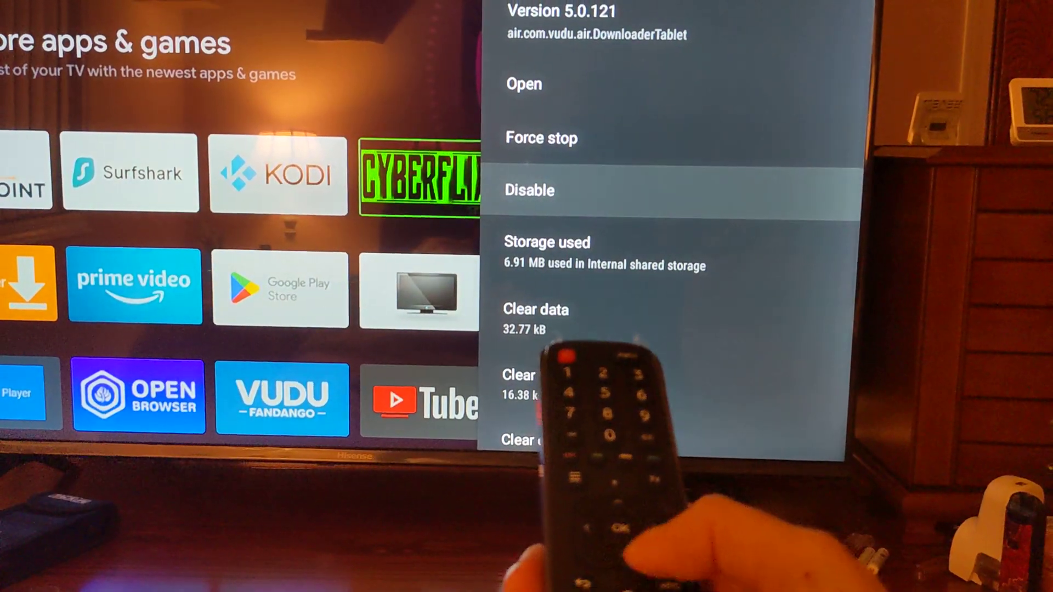
{"action": "scroll", "scroll_direction": "down", "scroll_amount": 3}
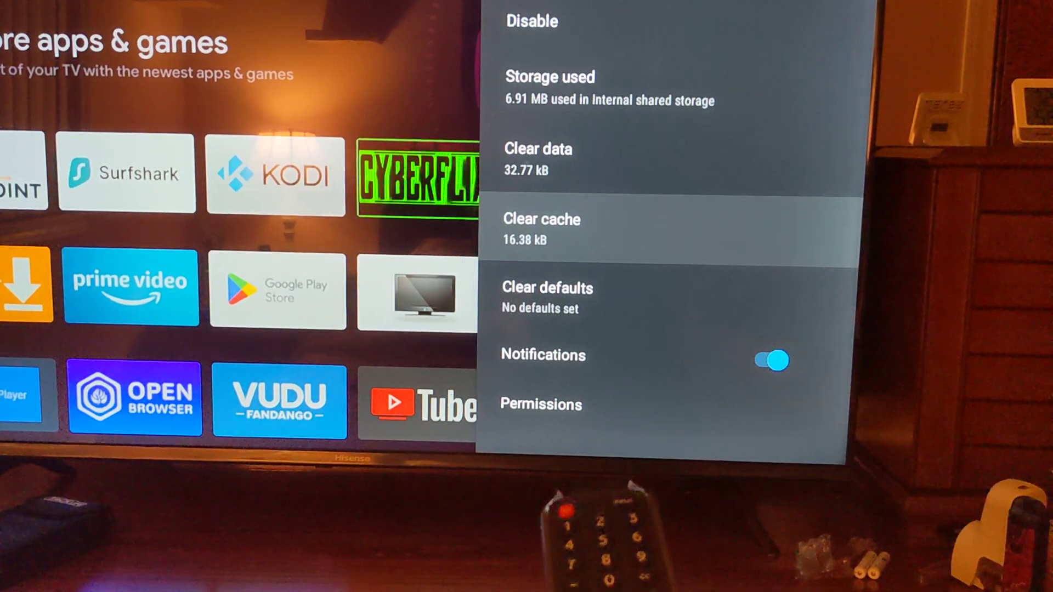
{"action": "left_click", "coordinate": [541, 219]}
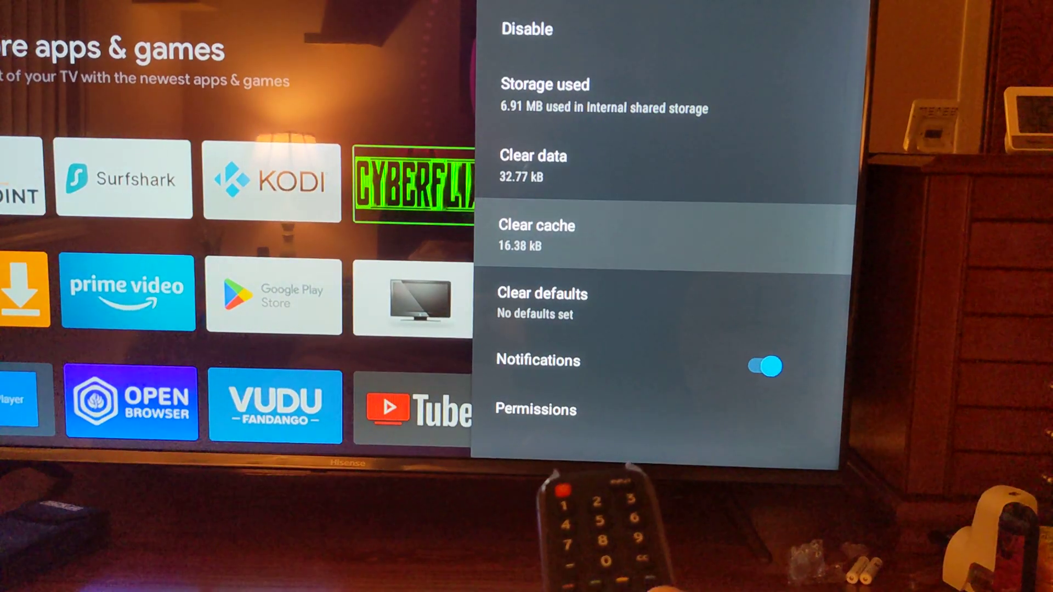
{"action": "scroll", "scroll_direction": "up", "scroll_amount": 3}
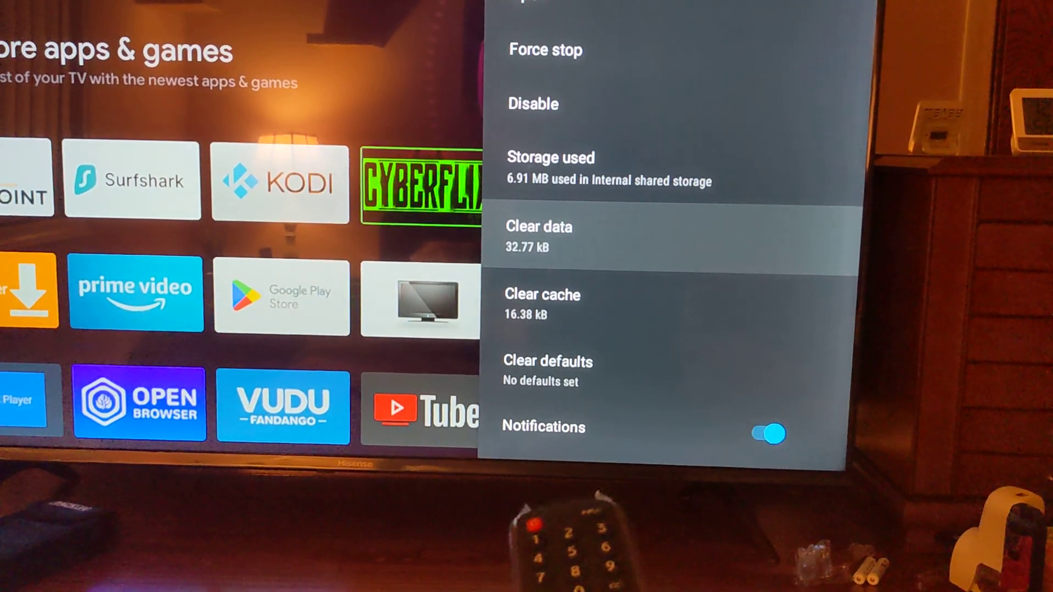
{"action": "left_click", "coordinate": [538, 226]}
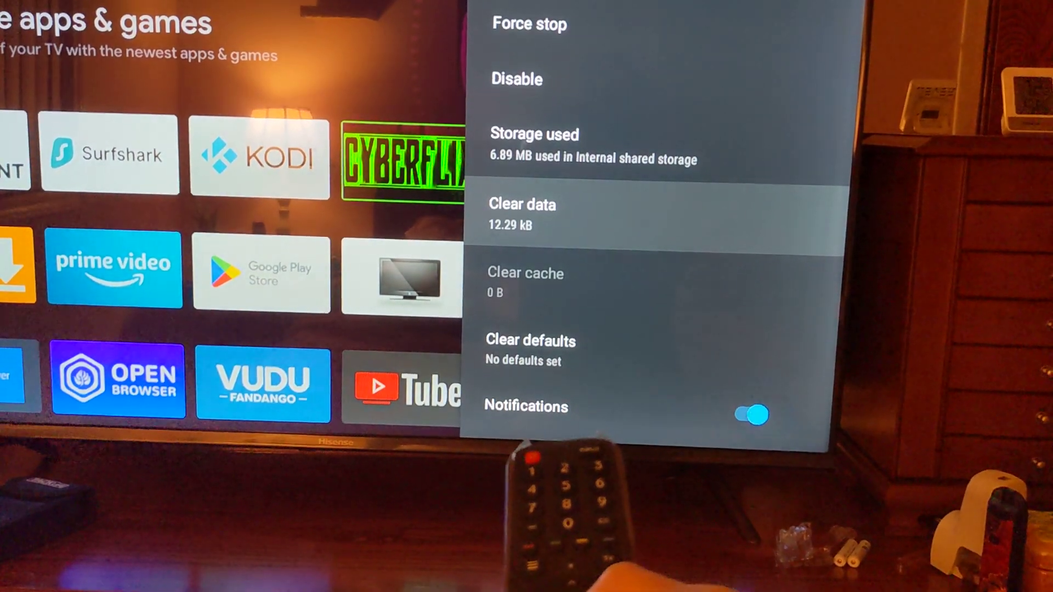
{"action": "scroll", "scroll_direction": "down", "scroll_amount": 3}
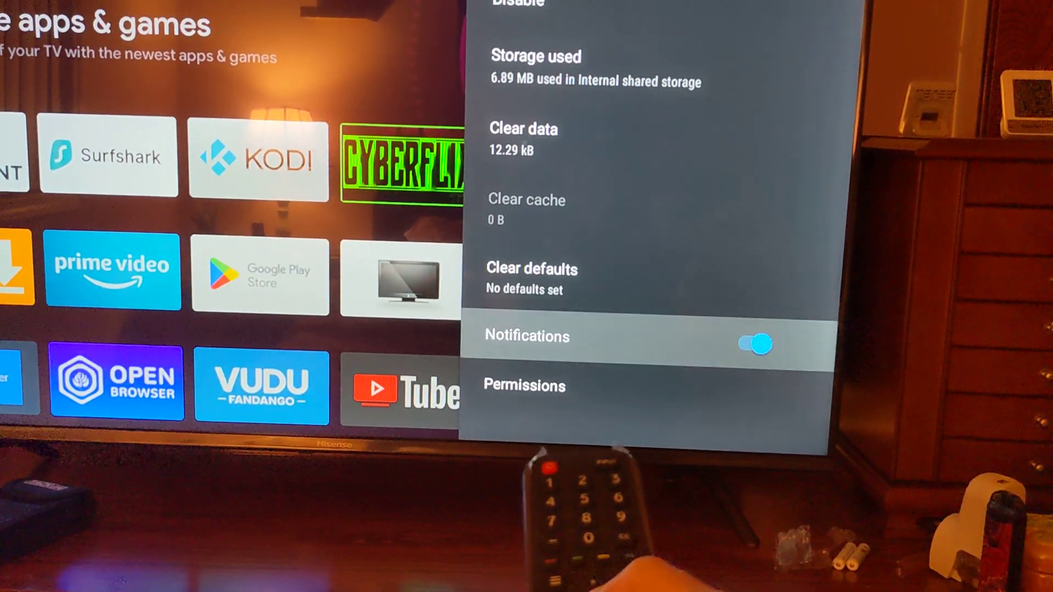
- Turn off VUDU notifications, disable the app, and return to the Home tab
{"action": "left_click", "coordinate": [752, 342]}
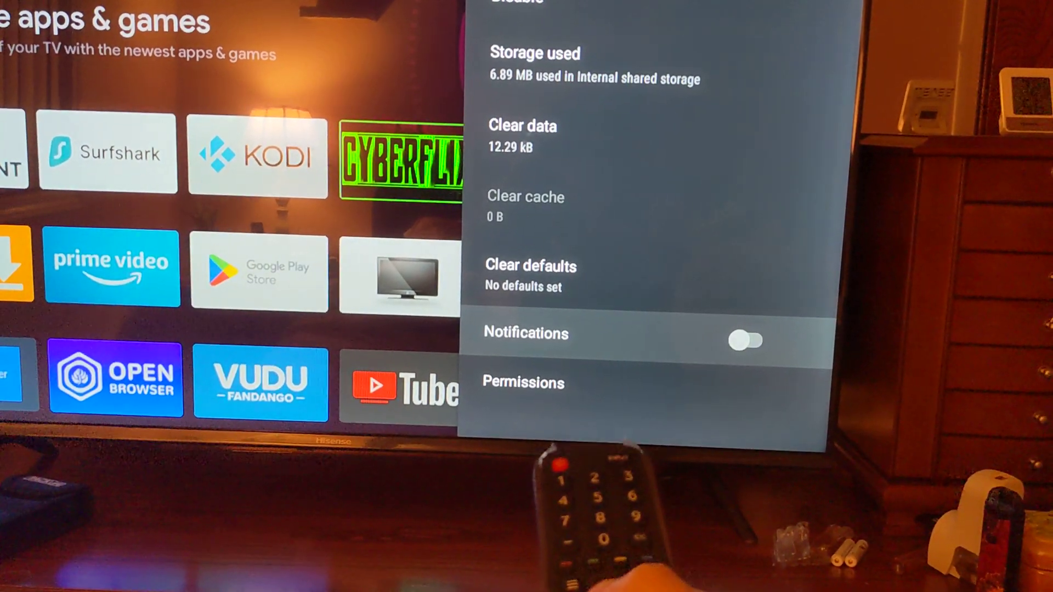
{"action": "scroll", "scroll_direction": "up", "scroll_amount": 3}
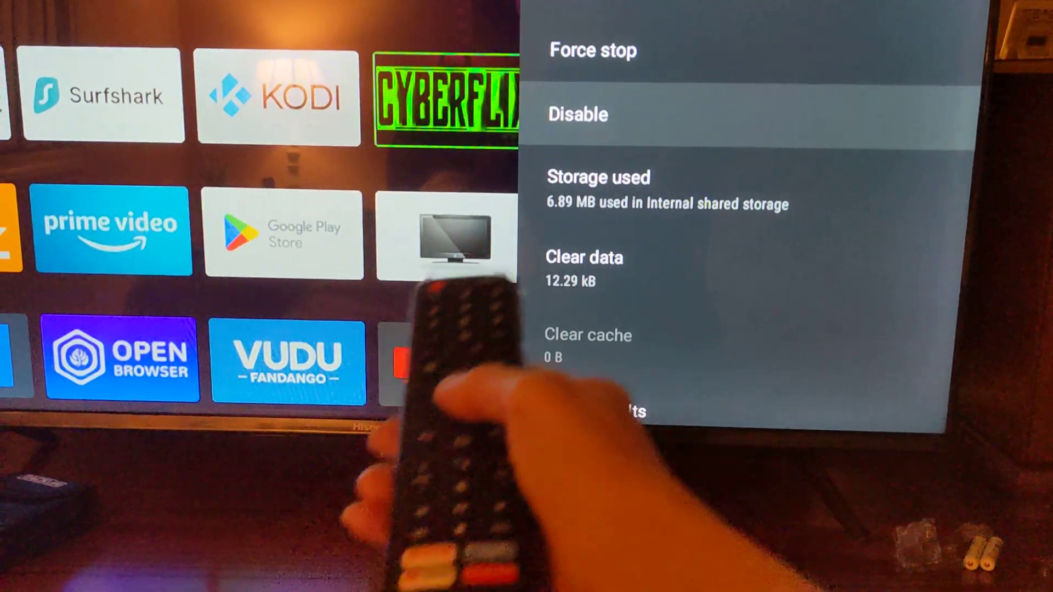
{"action": "scroll", "scroll_direction": "down", "scroll_amount": 3}
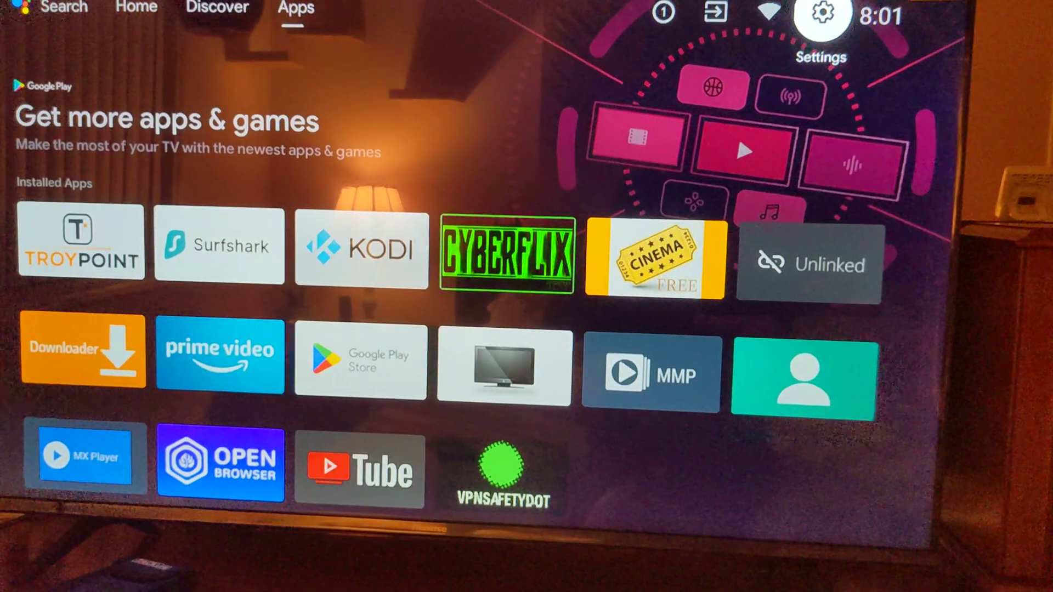
{"action": "left_click", "coordinate": [131, 8]}
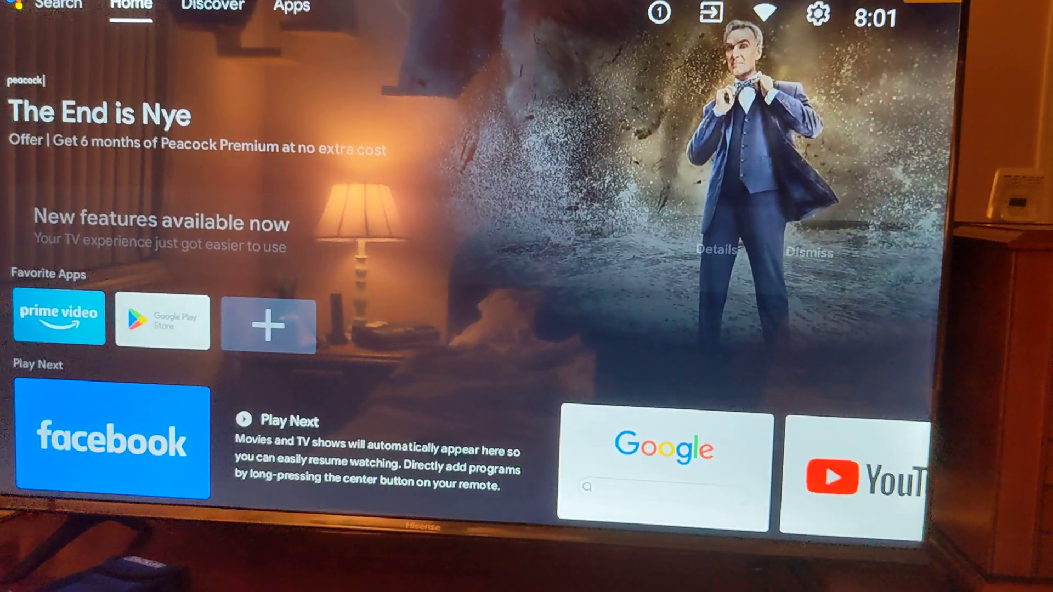